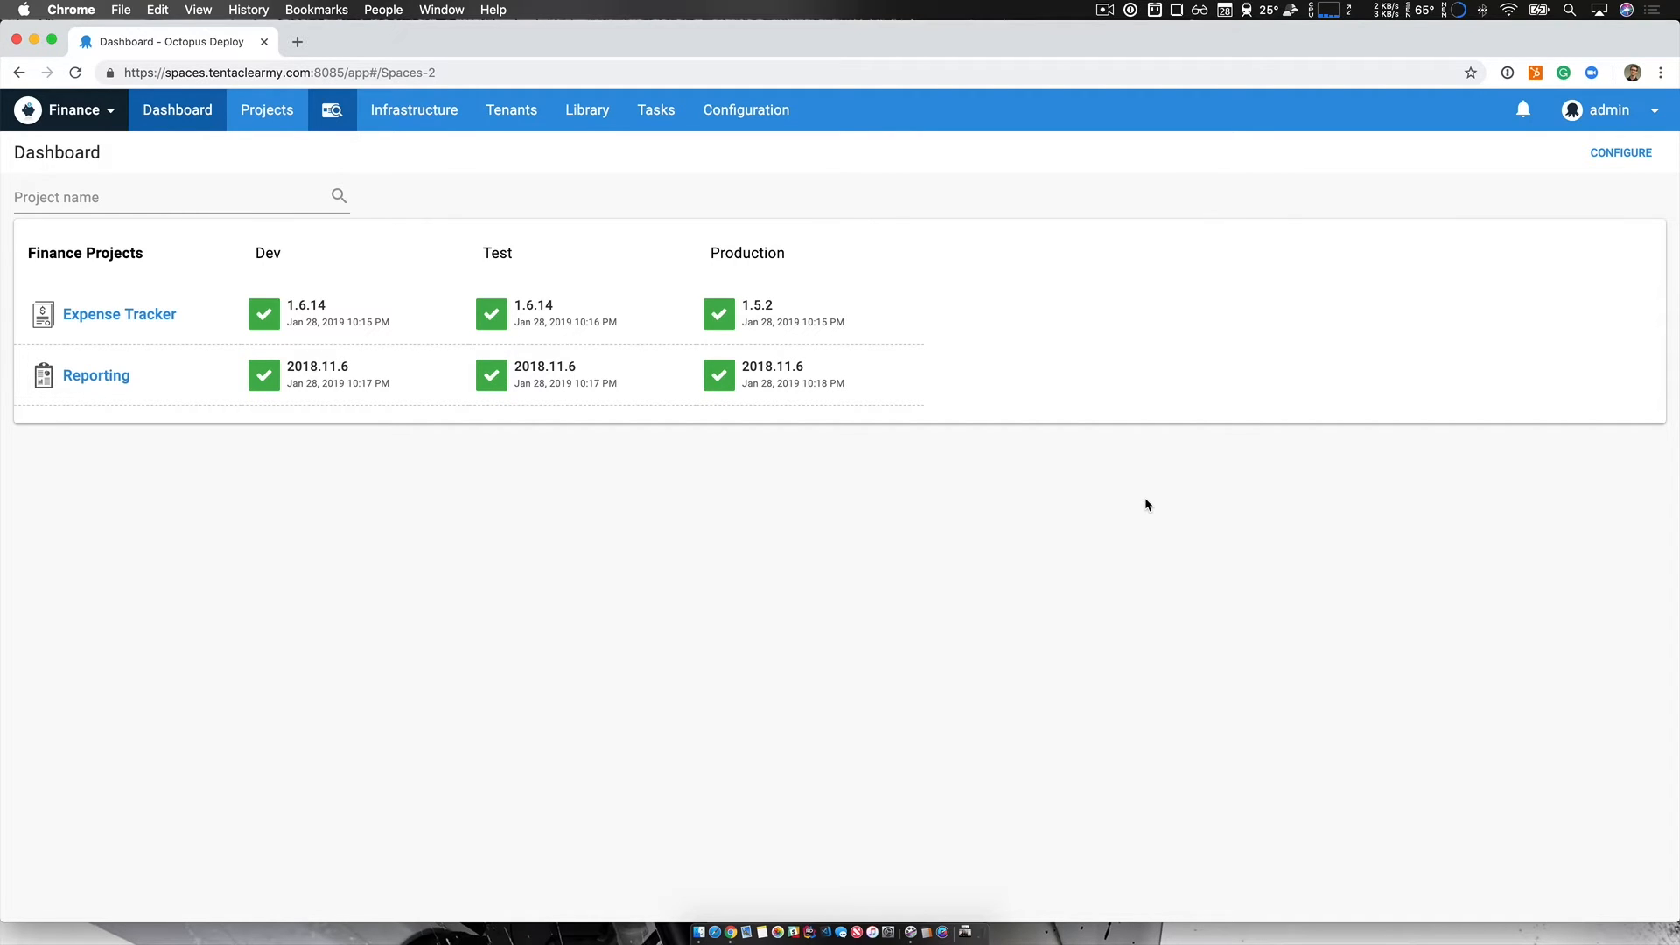
mouse_move(189, 502)
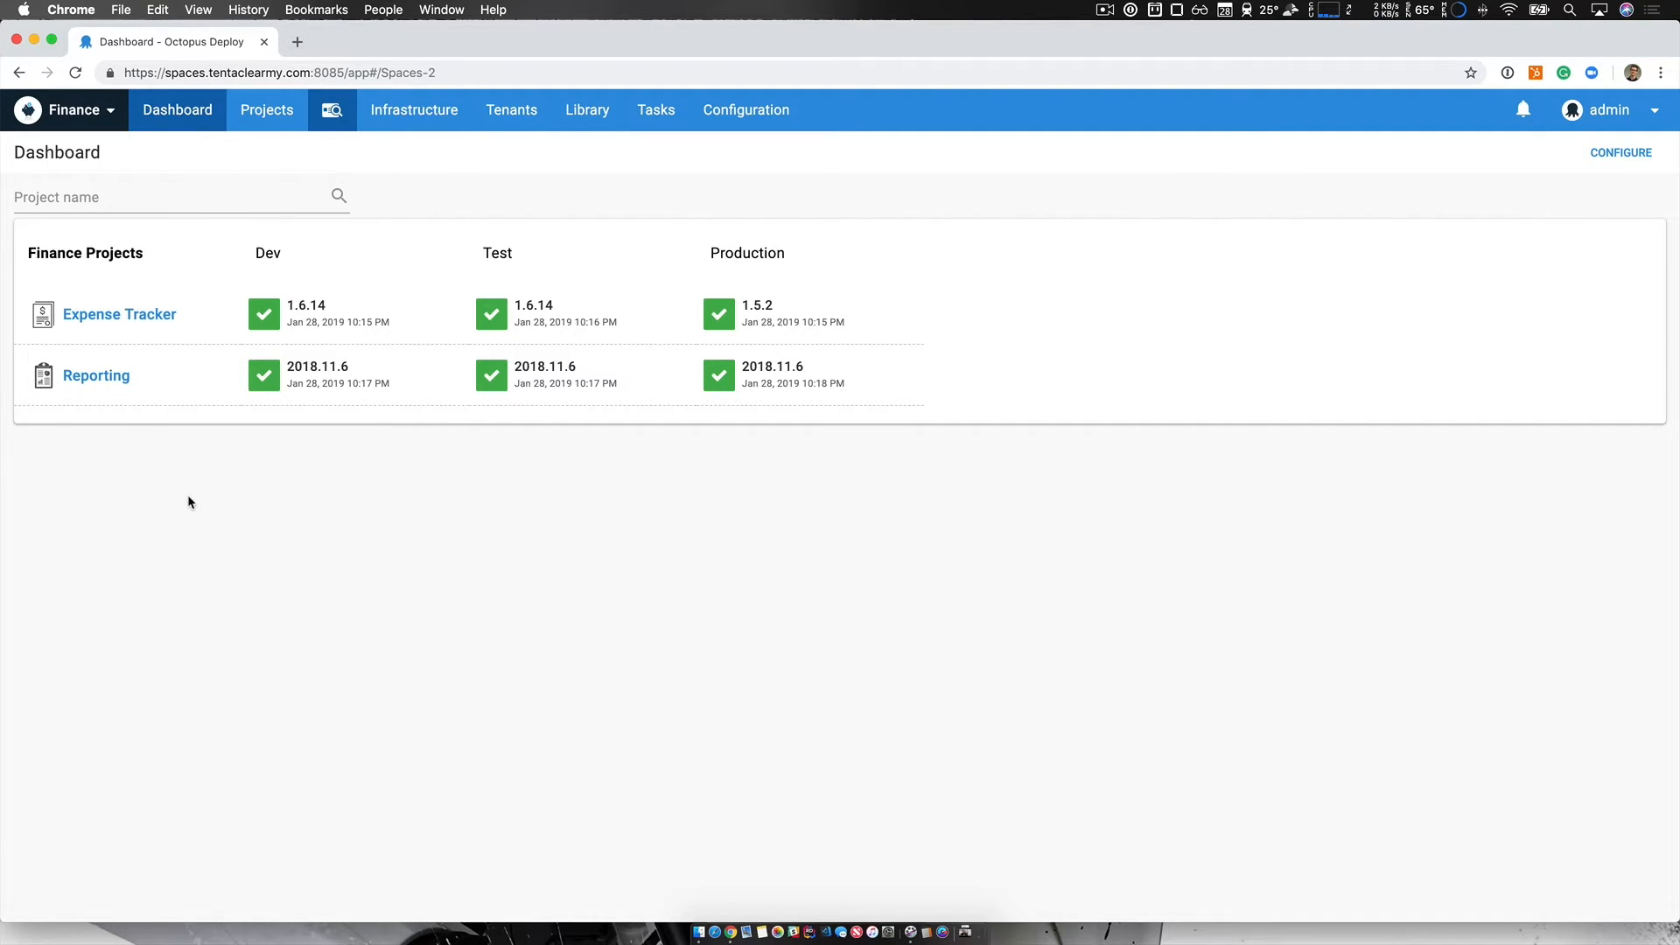
mouse_move(638, 491)
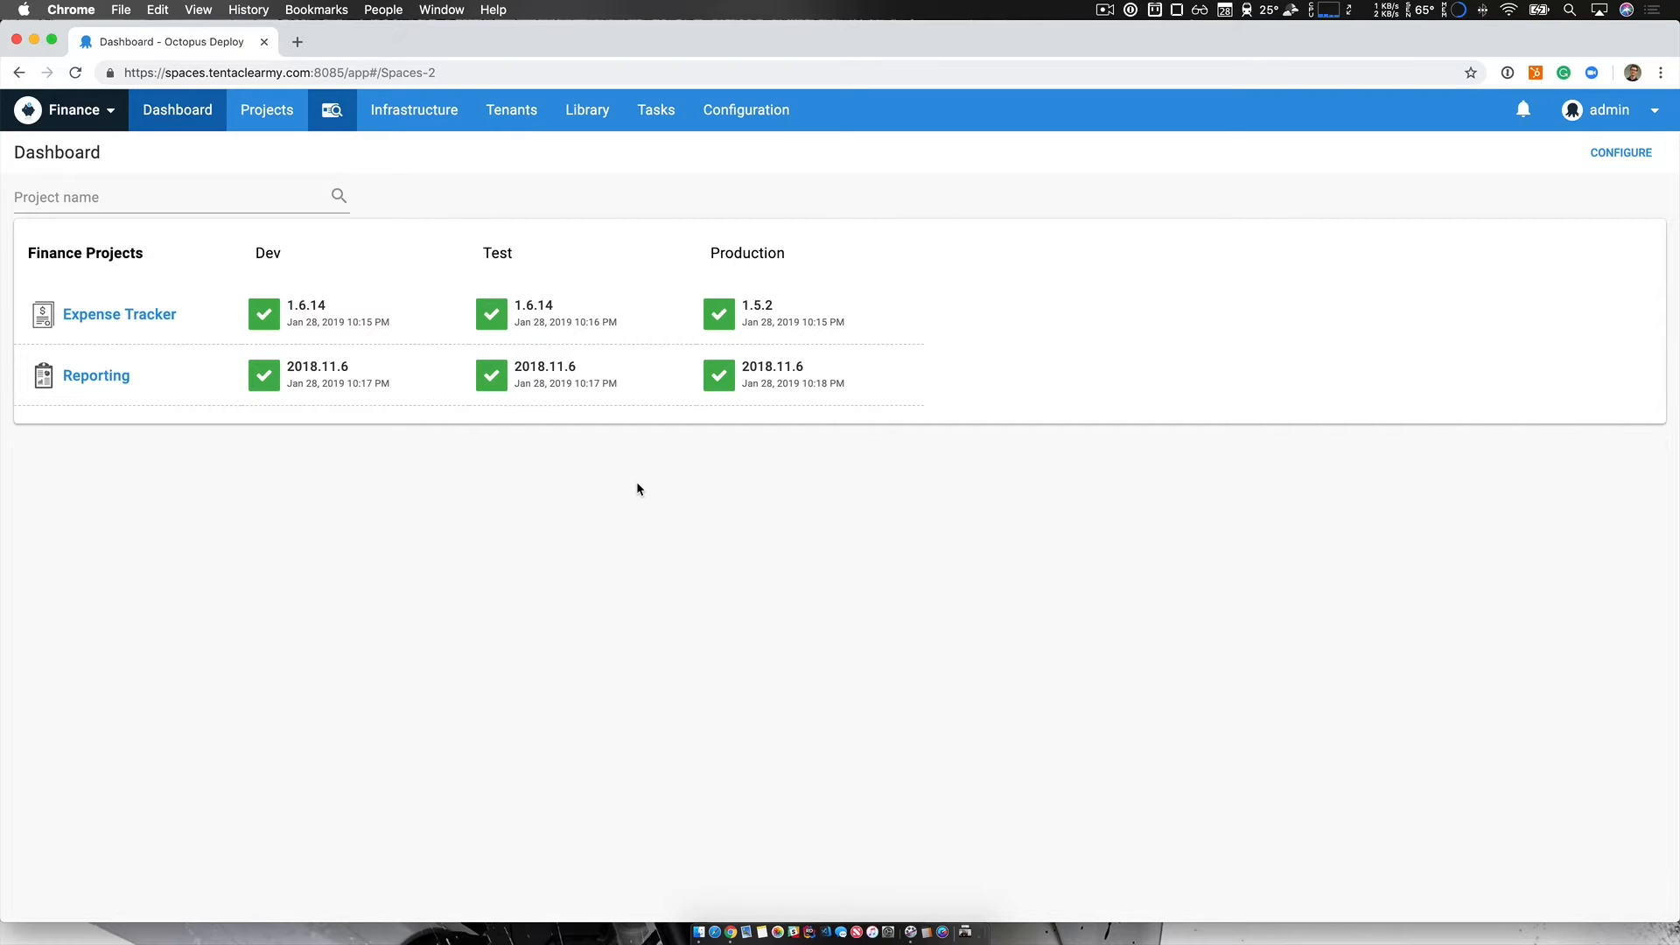
mouse_move(425, 196)
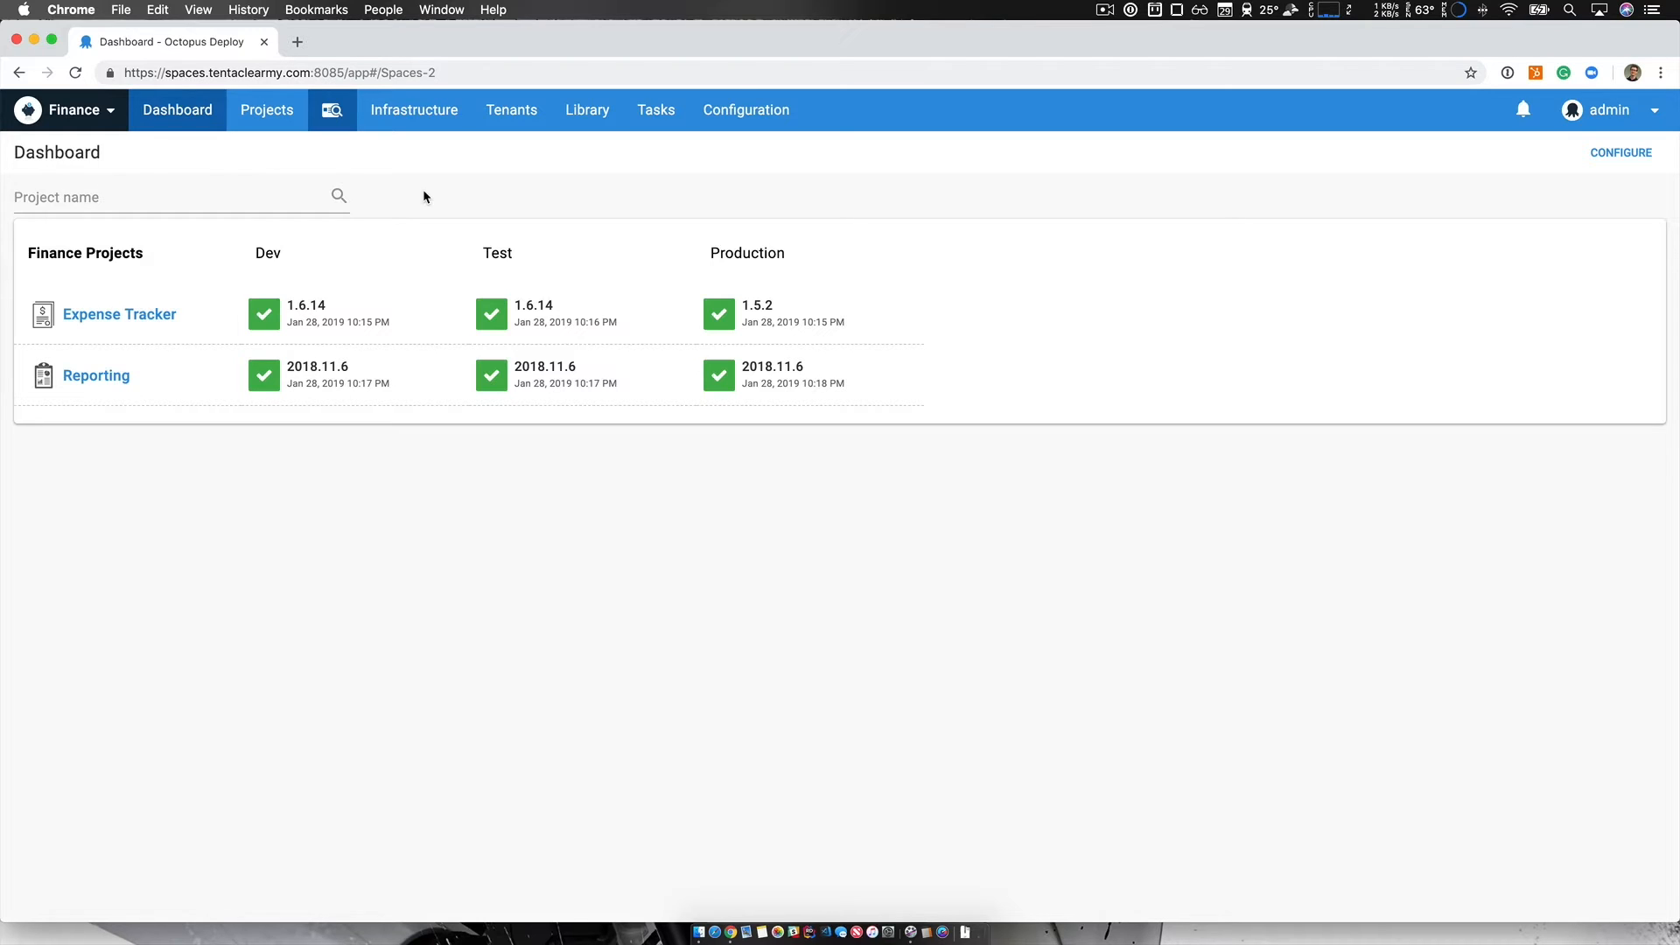
mouse_move(345, 146)
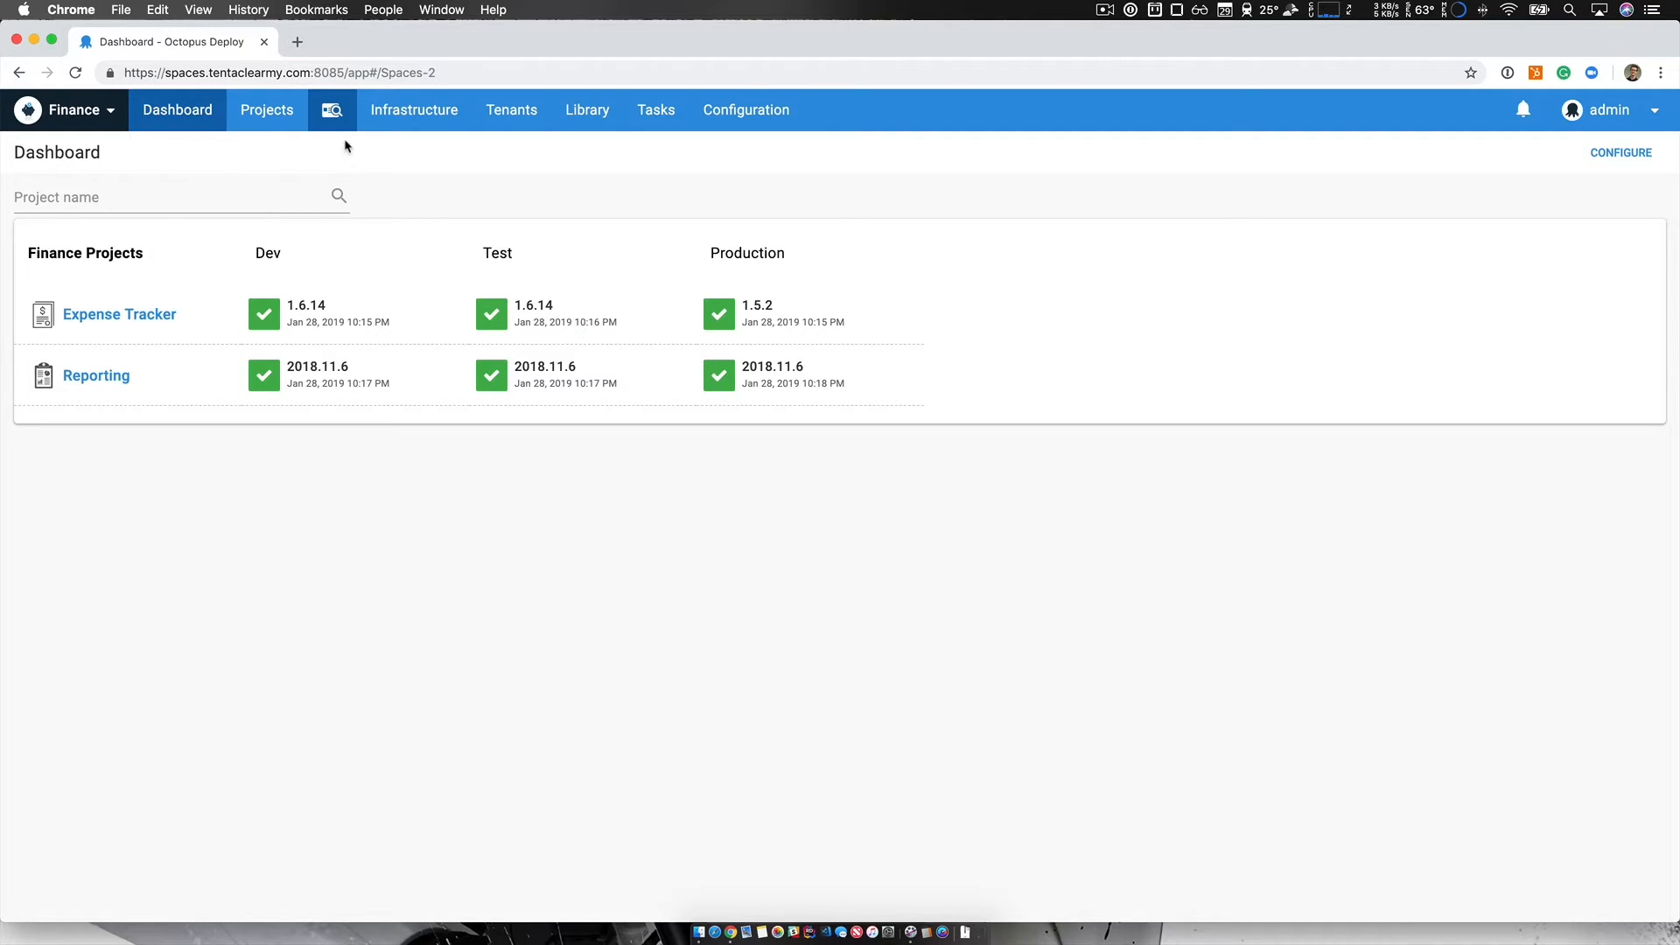
Step: Browse the Finance space's projects, infrastructure and package library, then reopen the spaces list
left_click(72, 109)
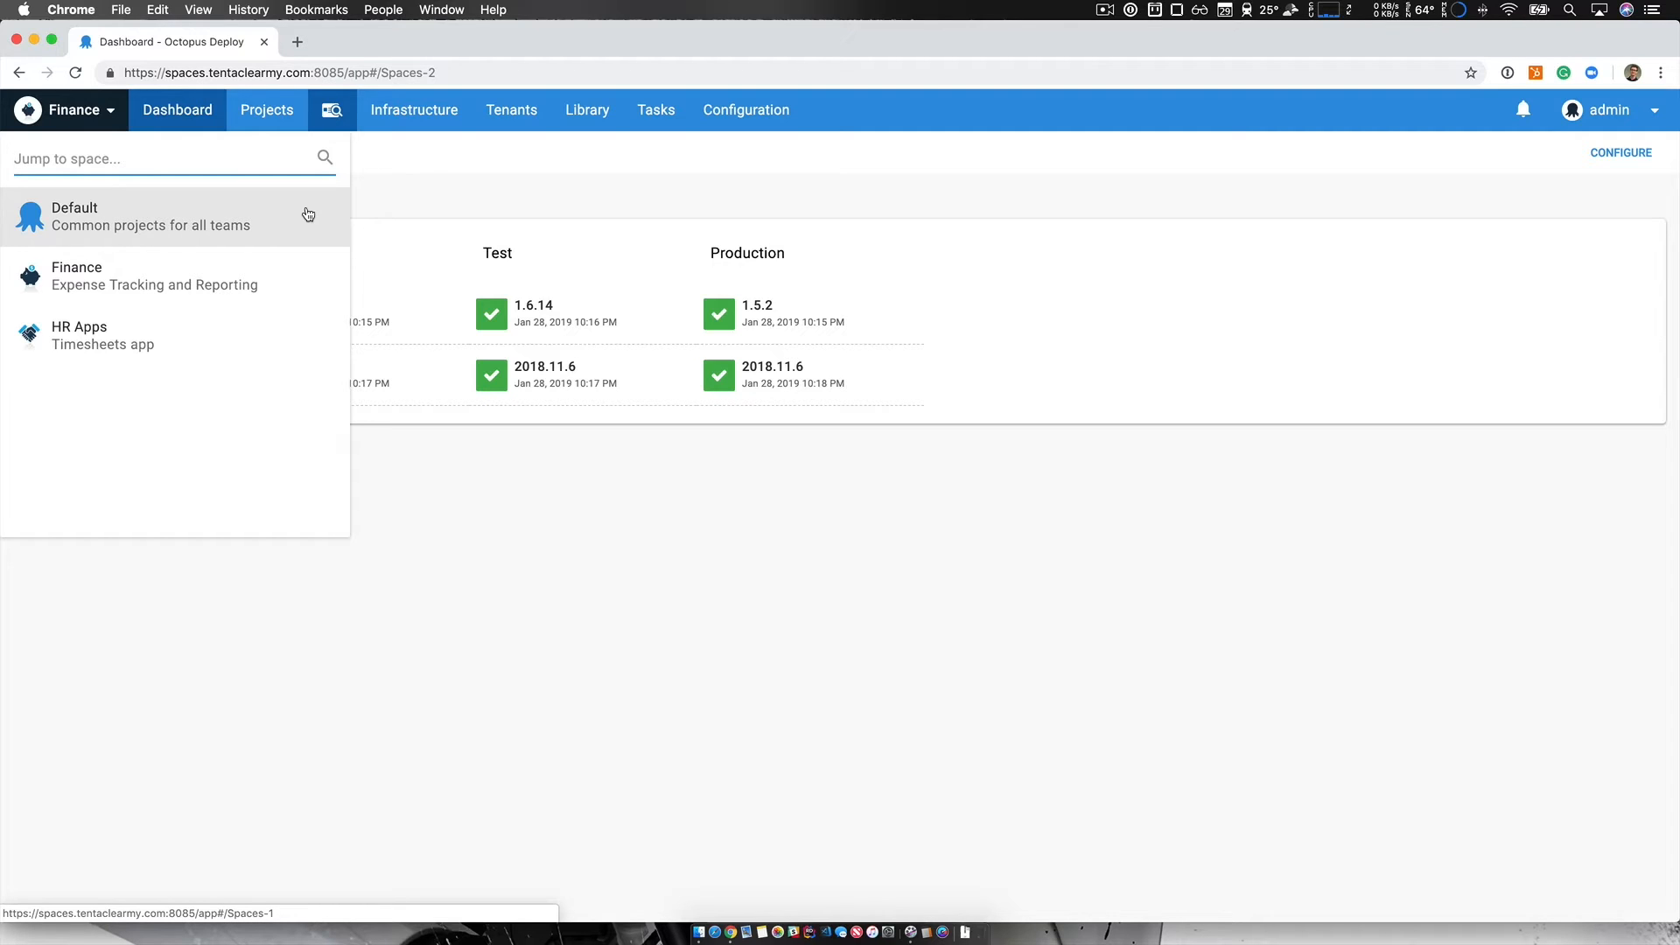
mouse_move(329, 229)
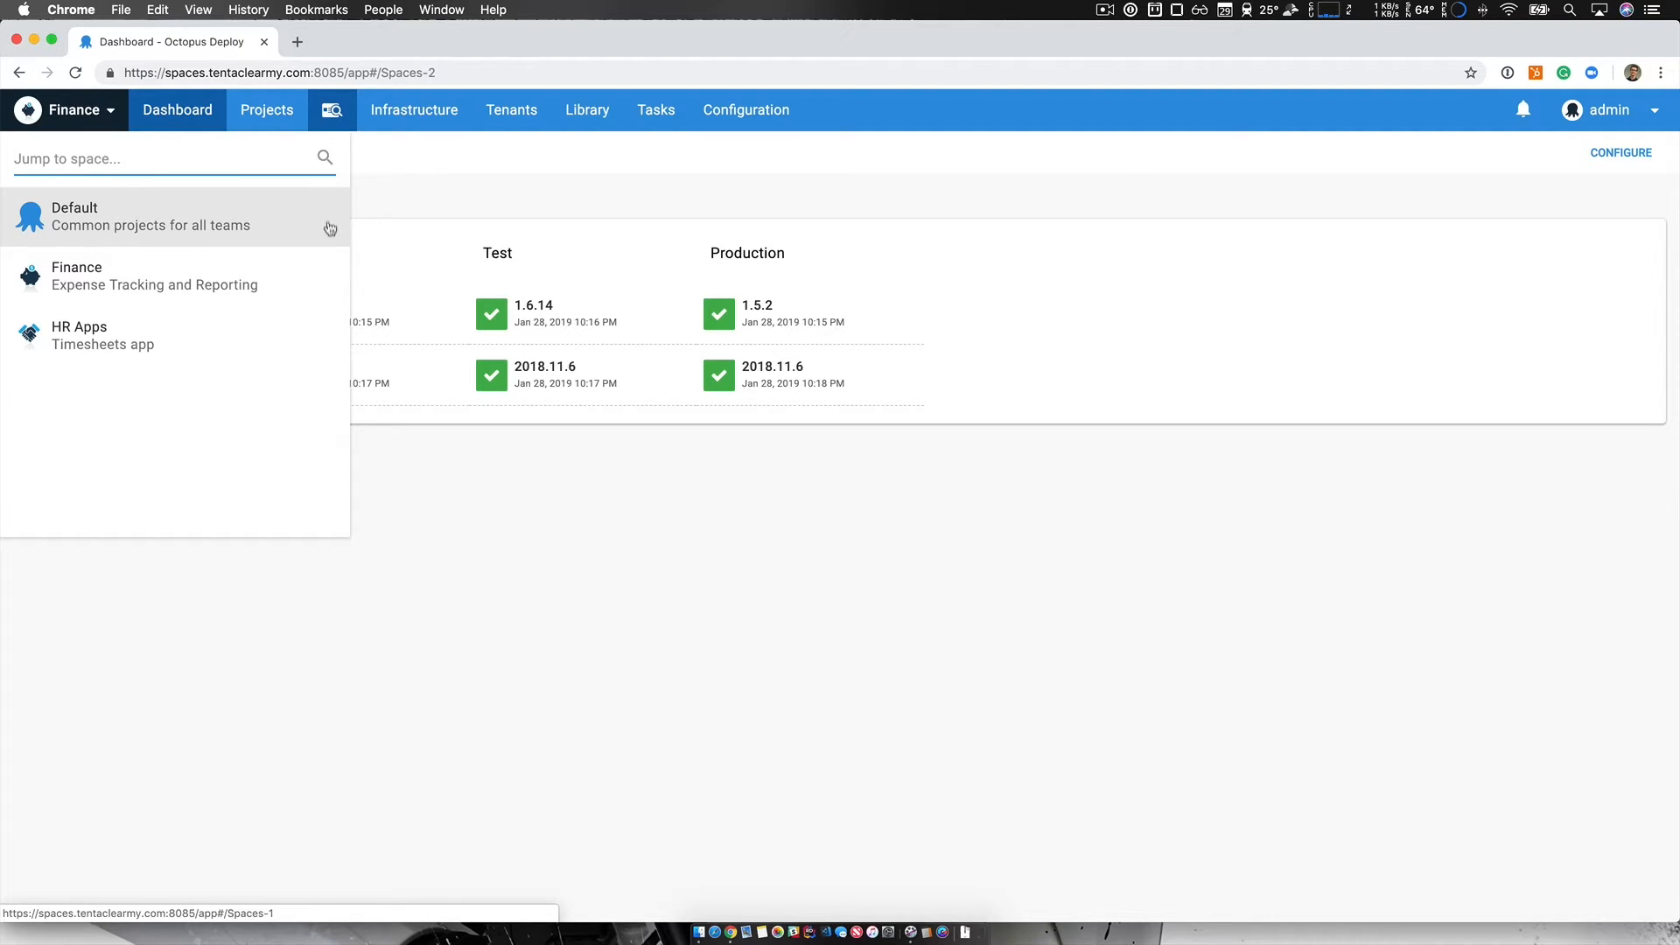
mouse_move(318, 282)
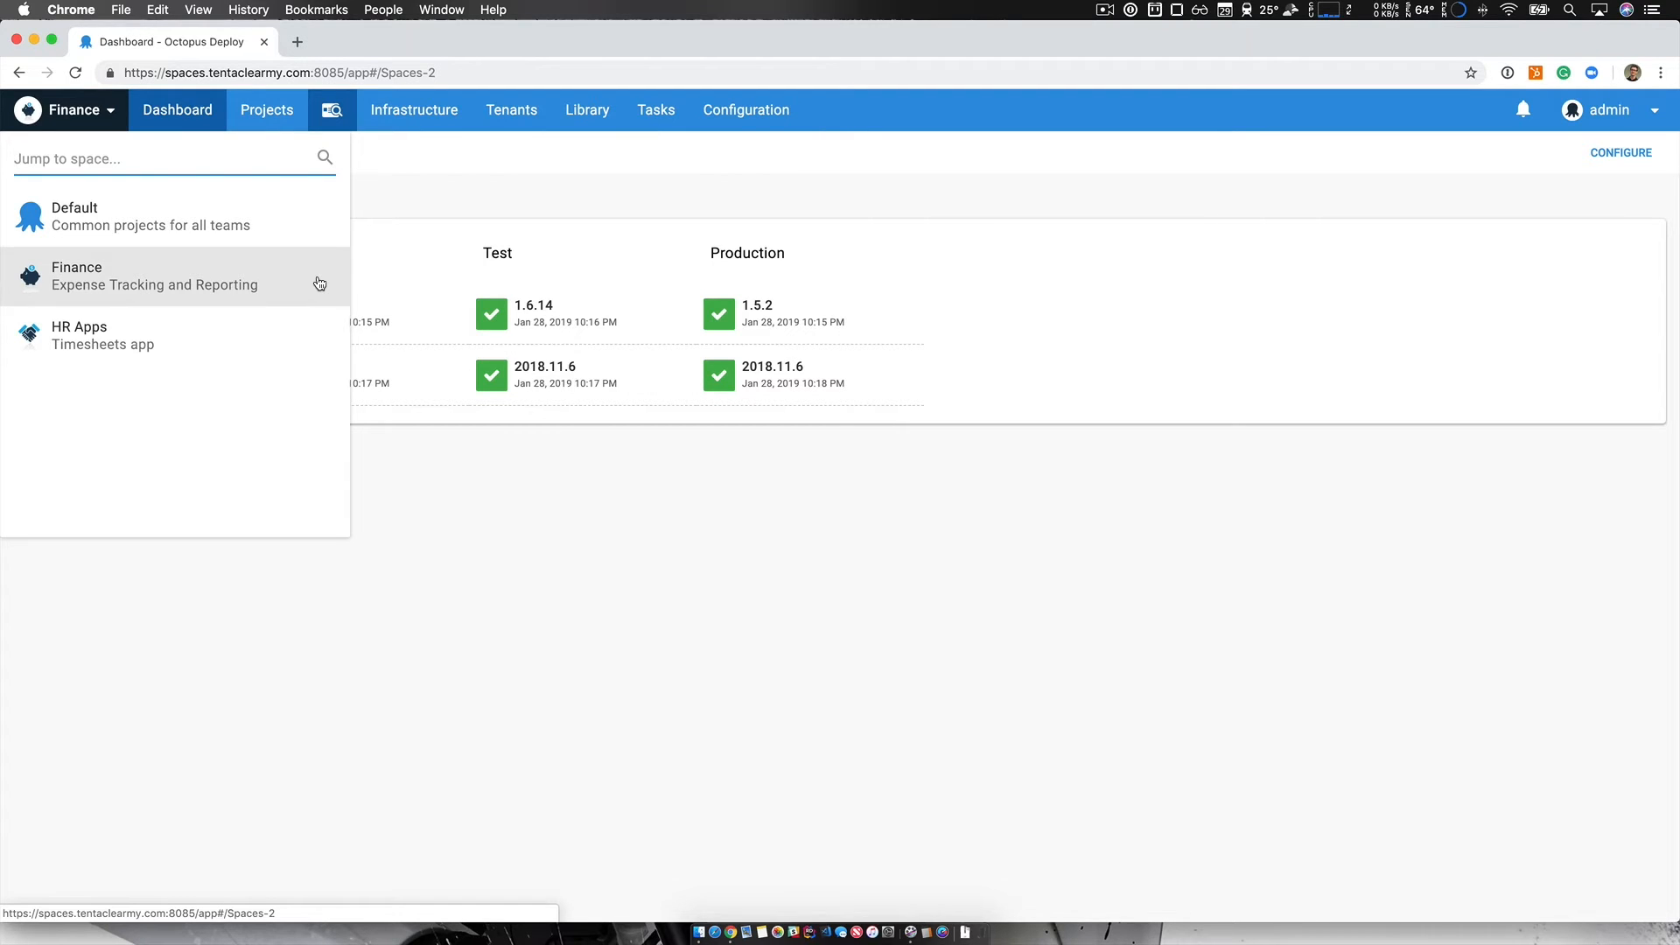
mouse_move(304, 335)
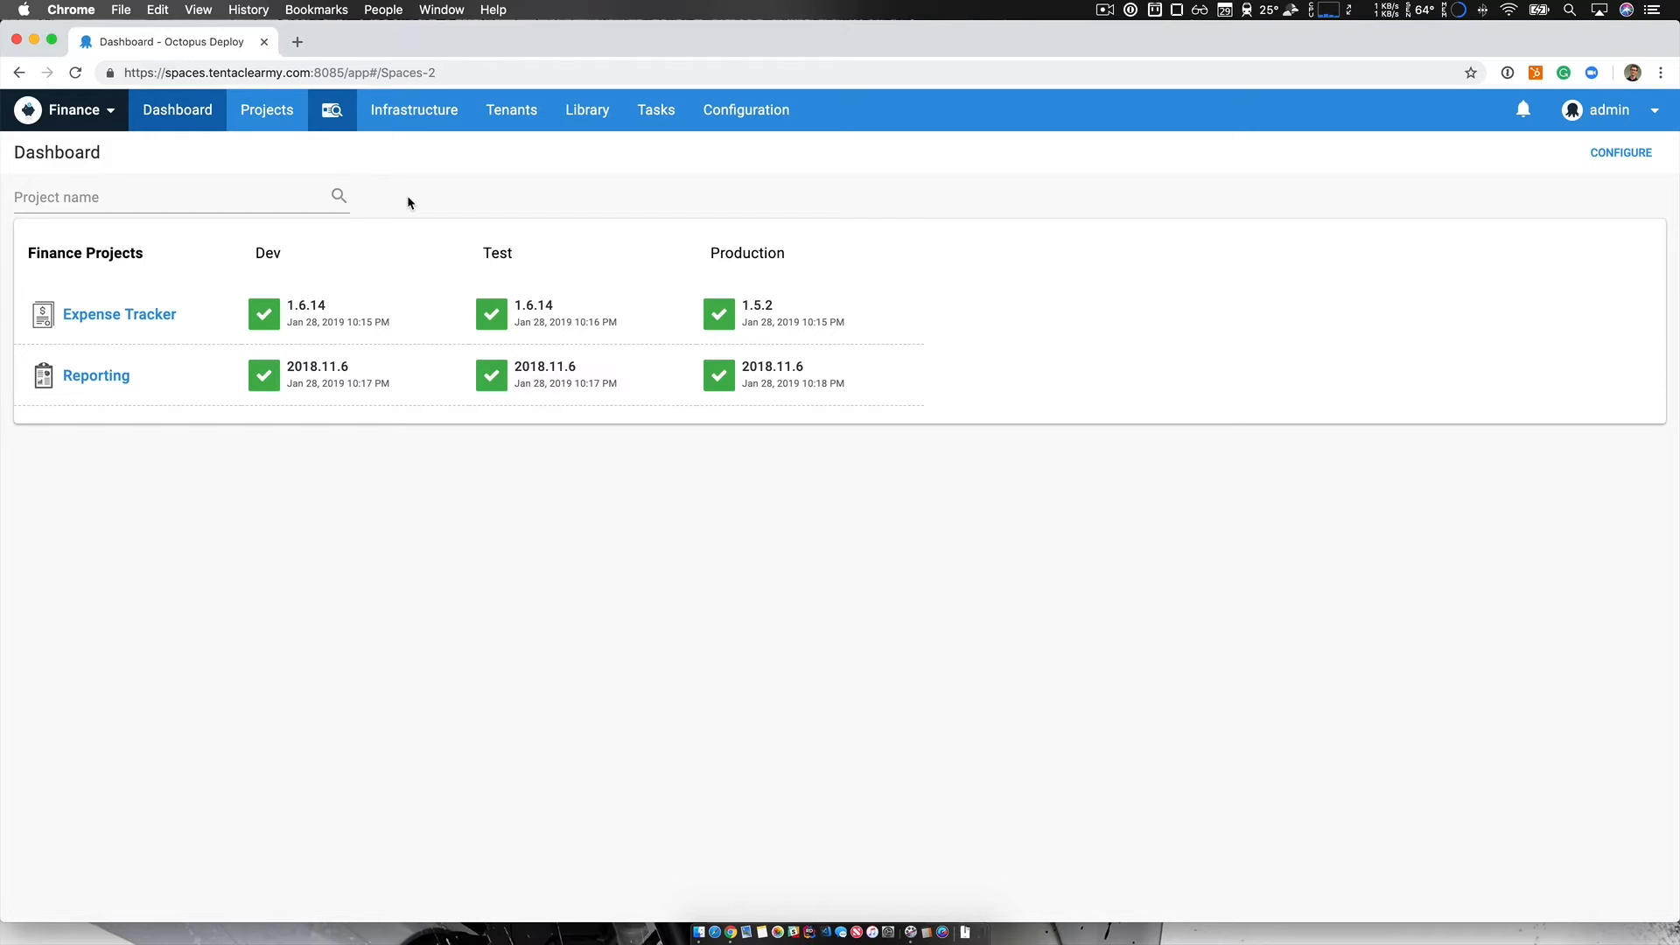
mouse_move(267, 109)
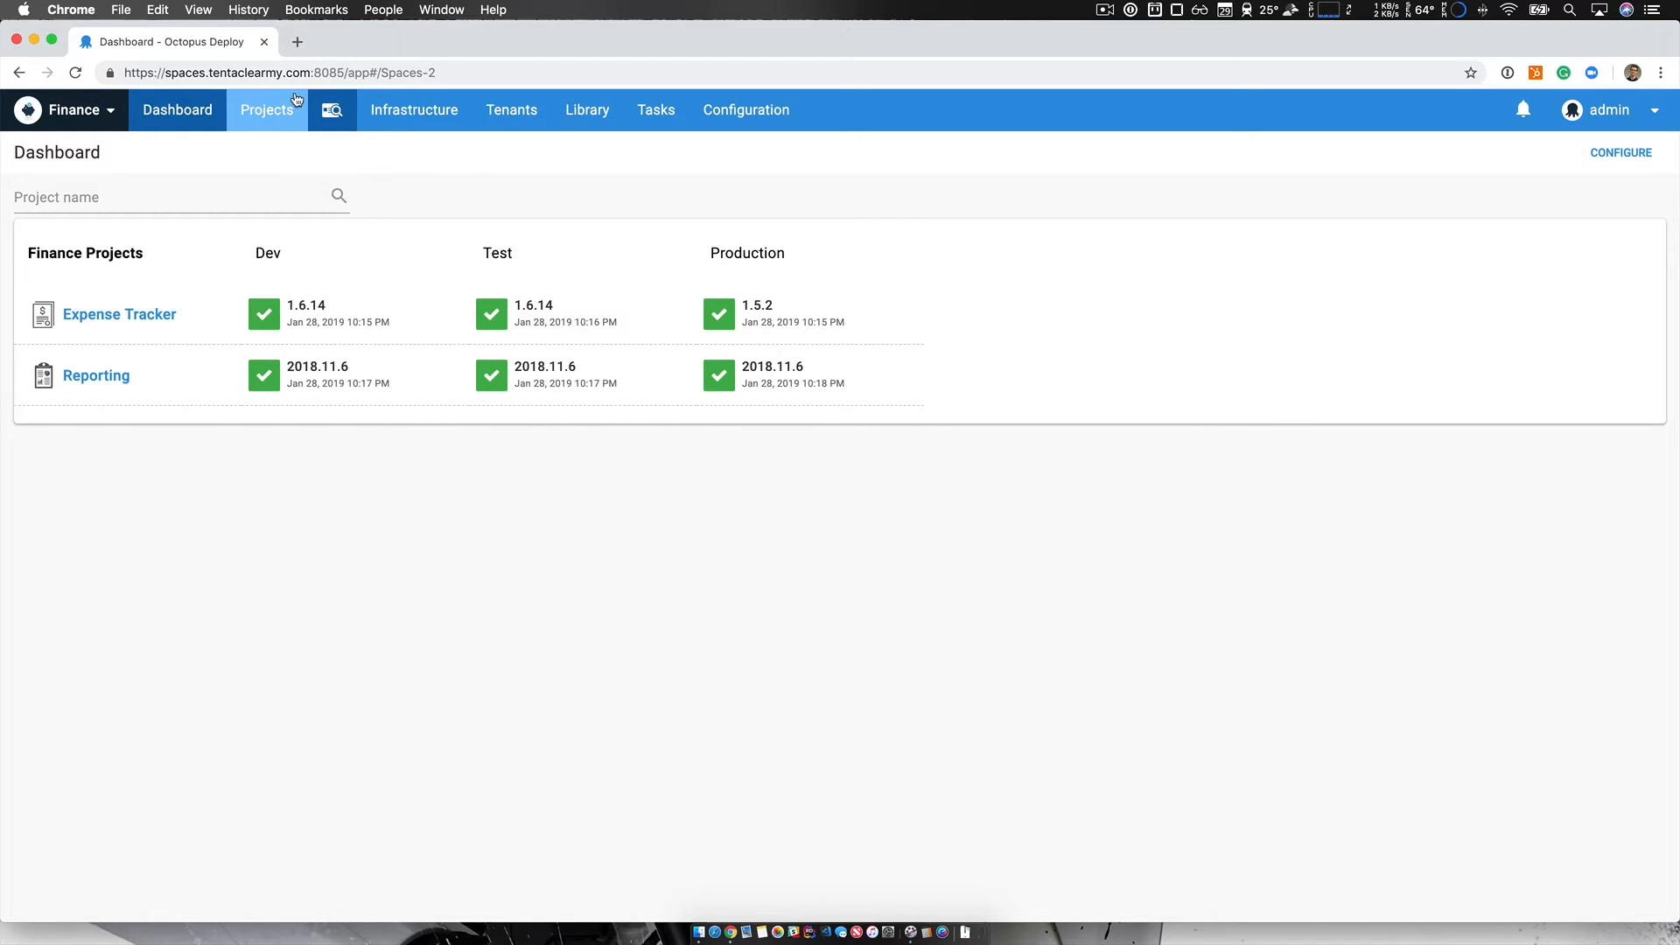
left_click(267, 110)
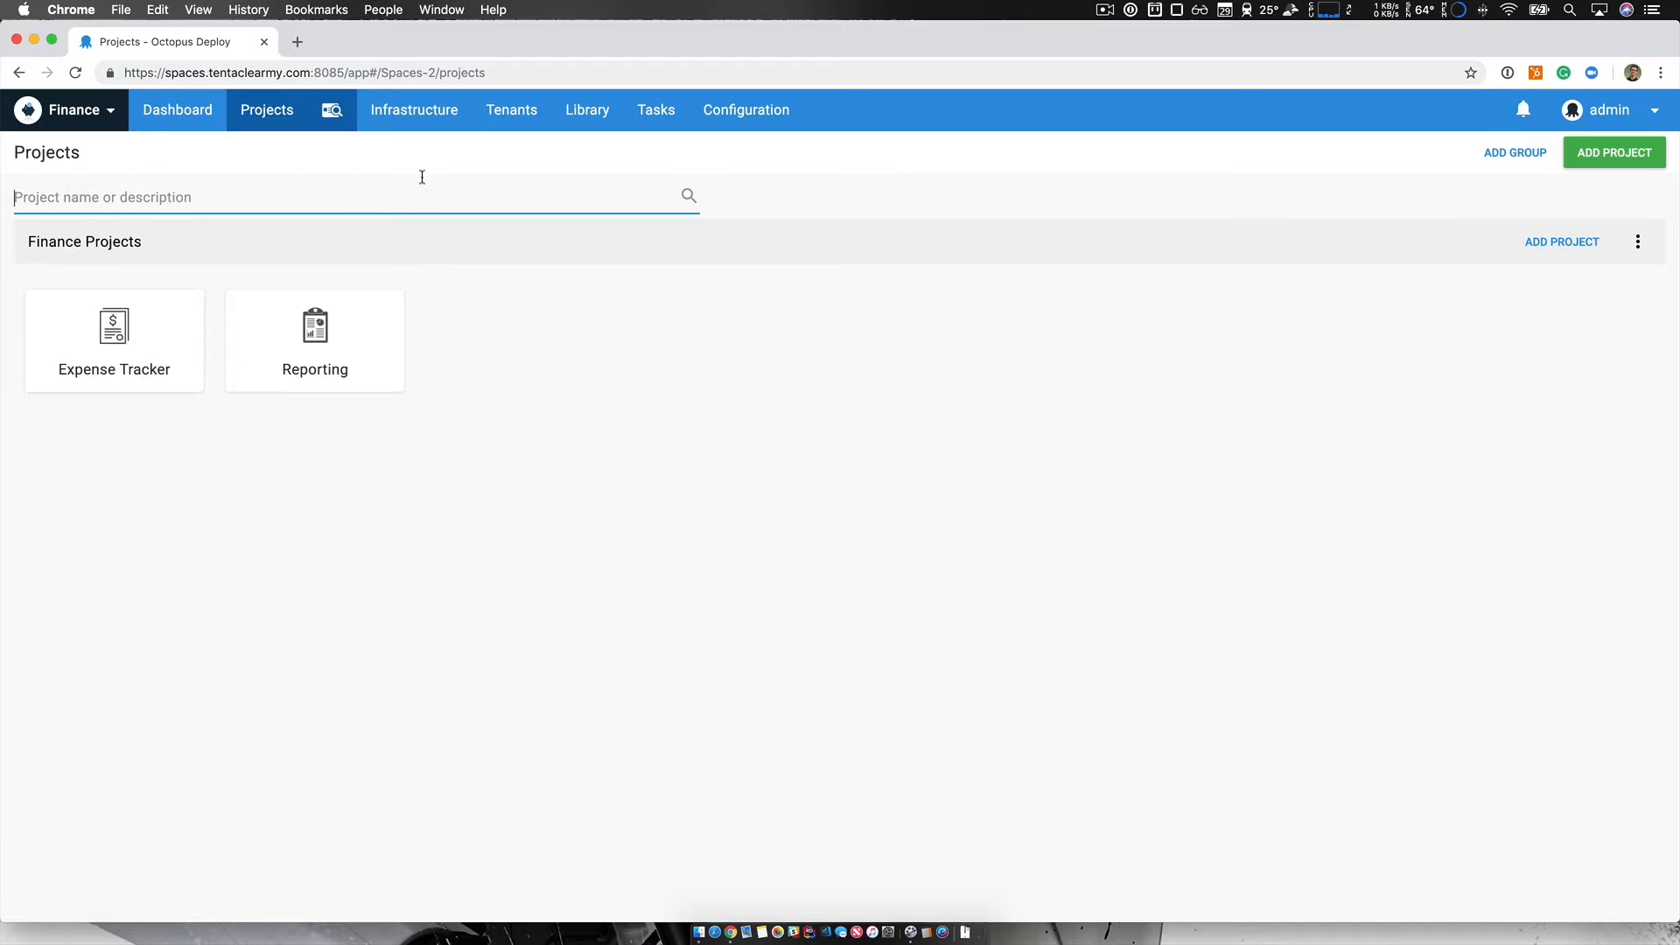
left_click(414, 109)
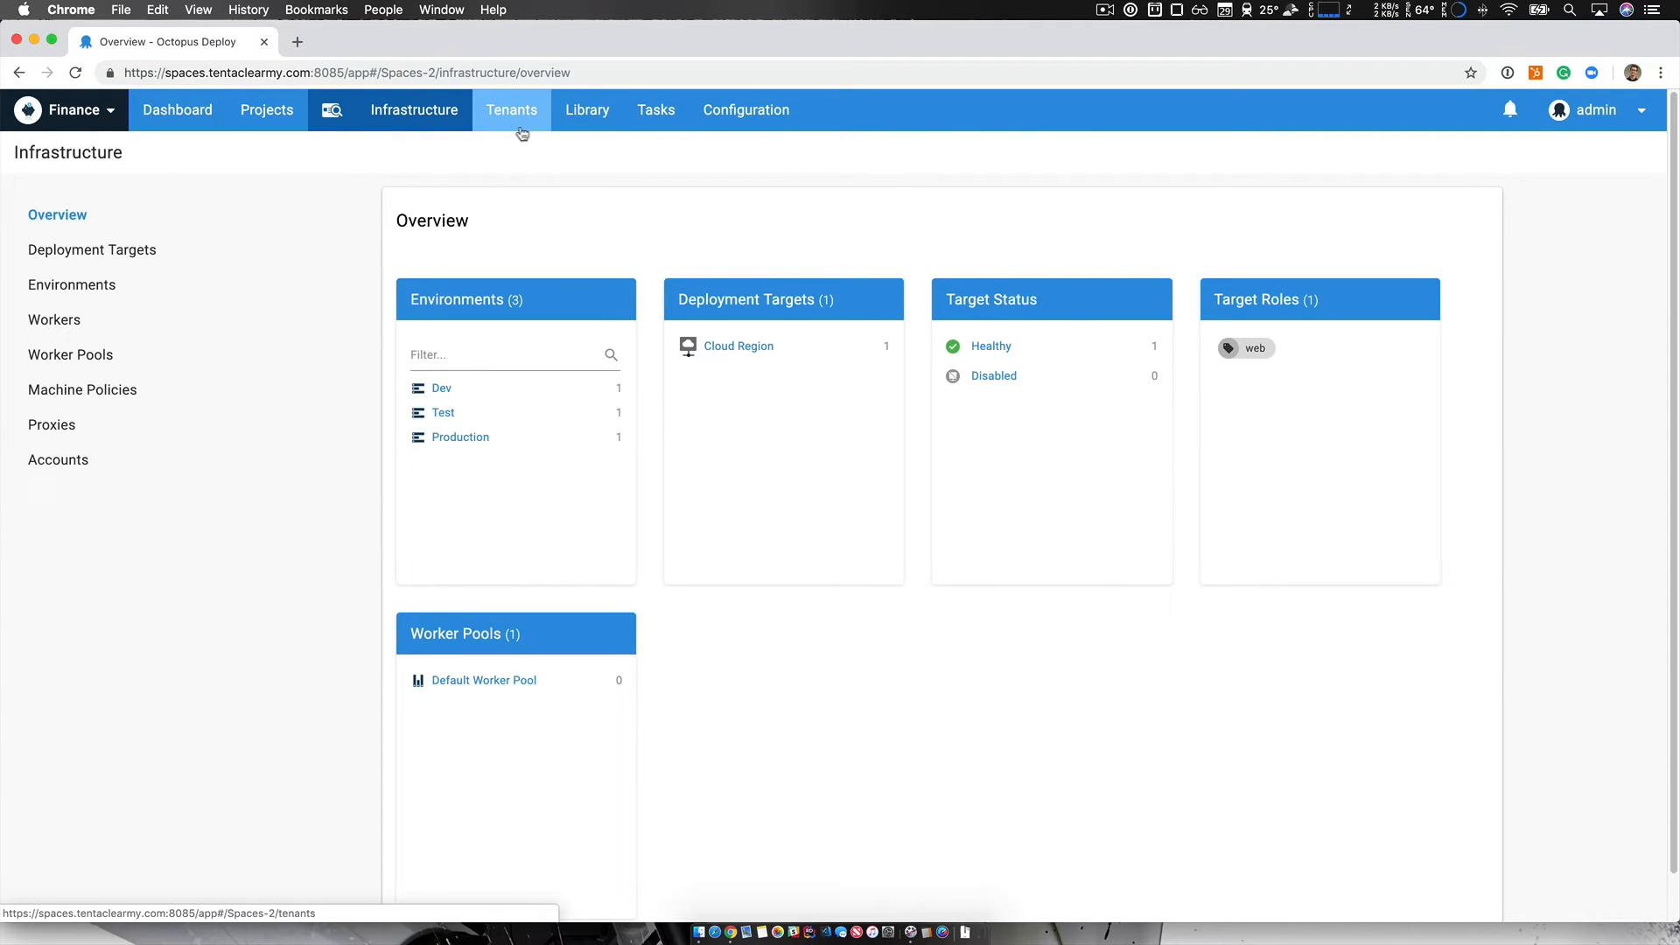
left_click(587, 109)
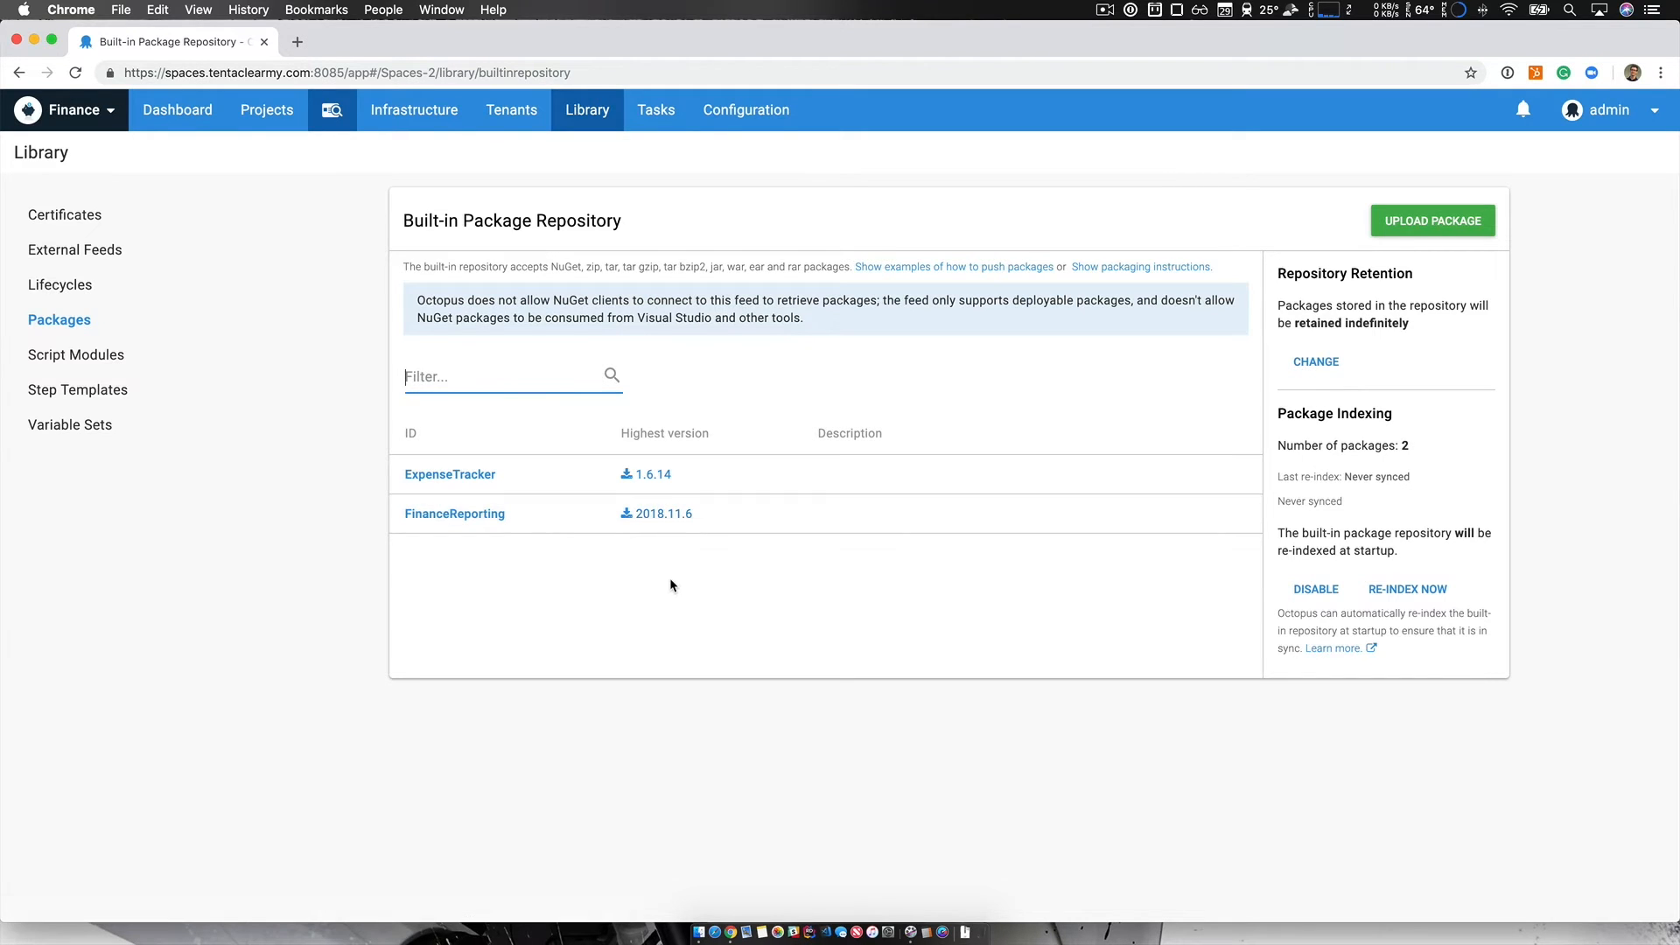
left_click(177, 110)
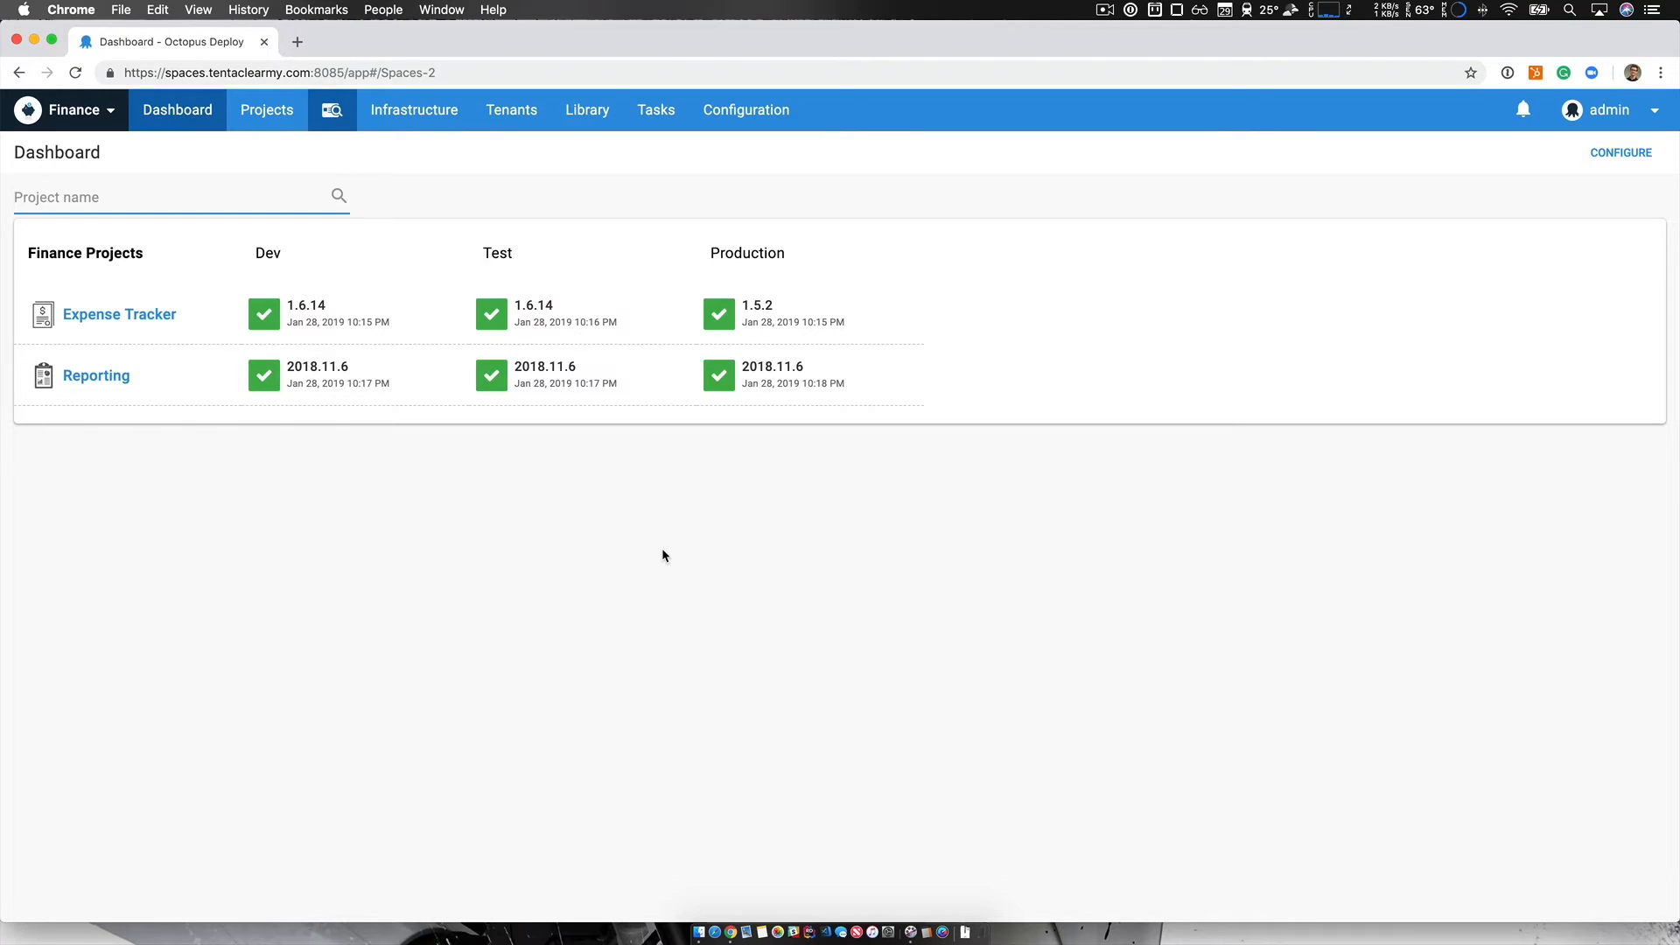
mouse_move(392, 202)
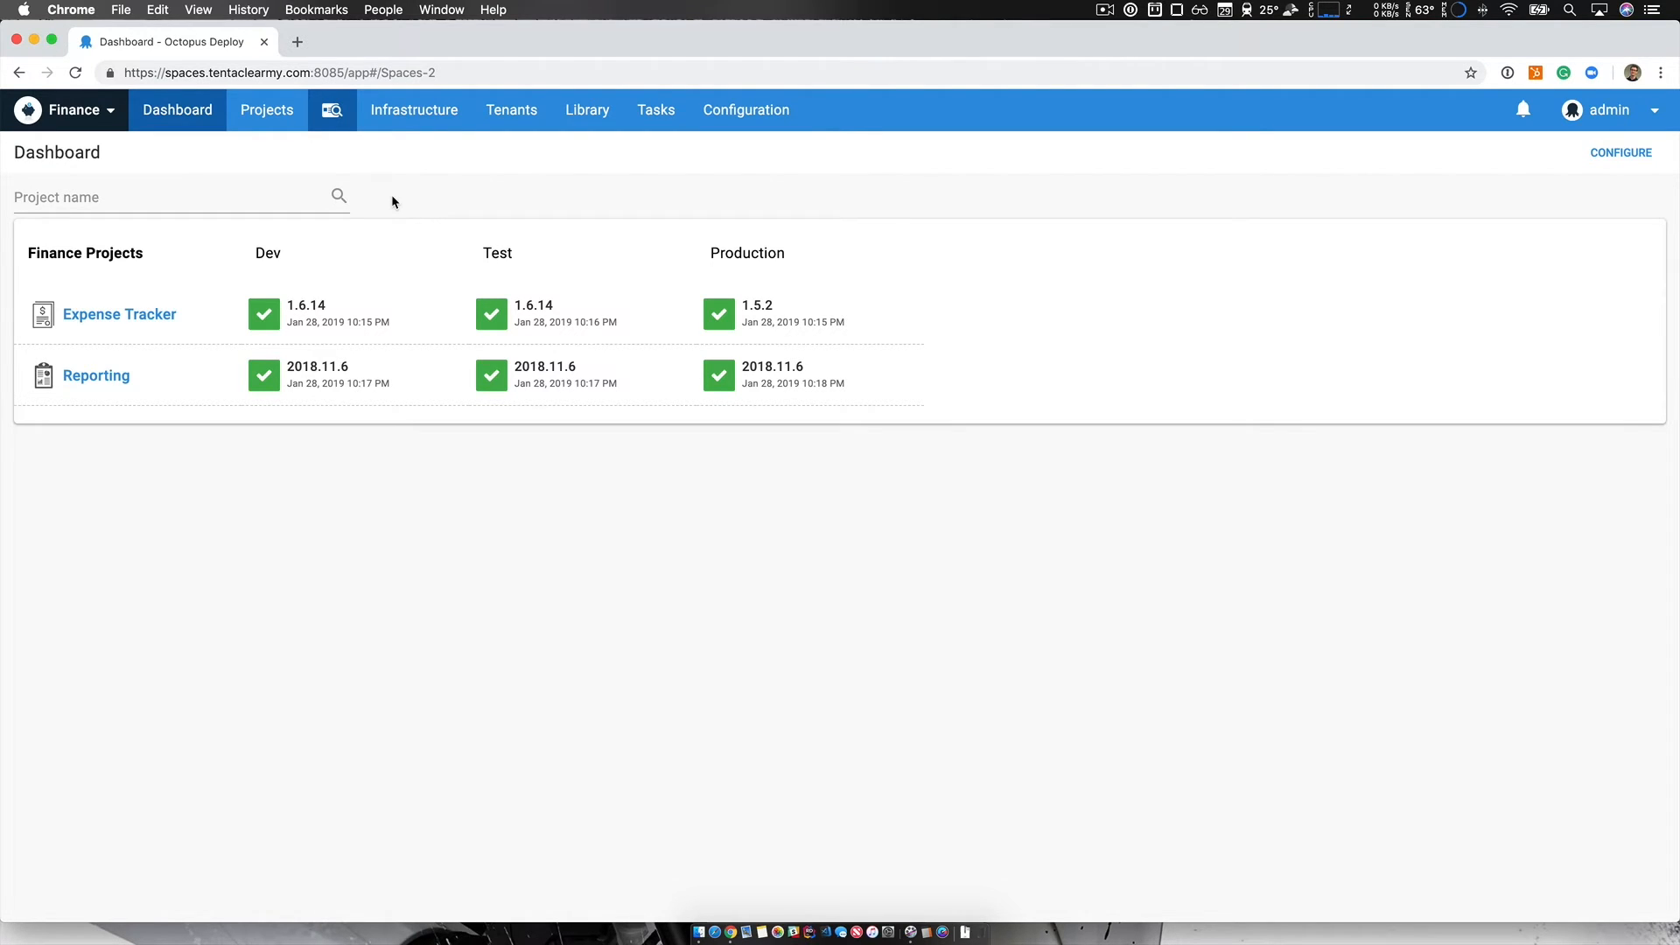
left_click(73, 109)
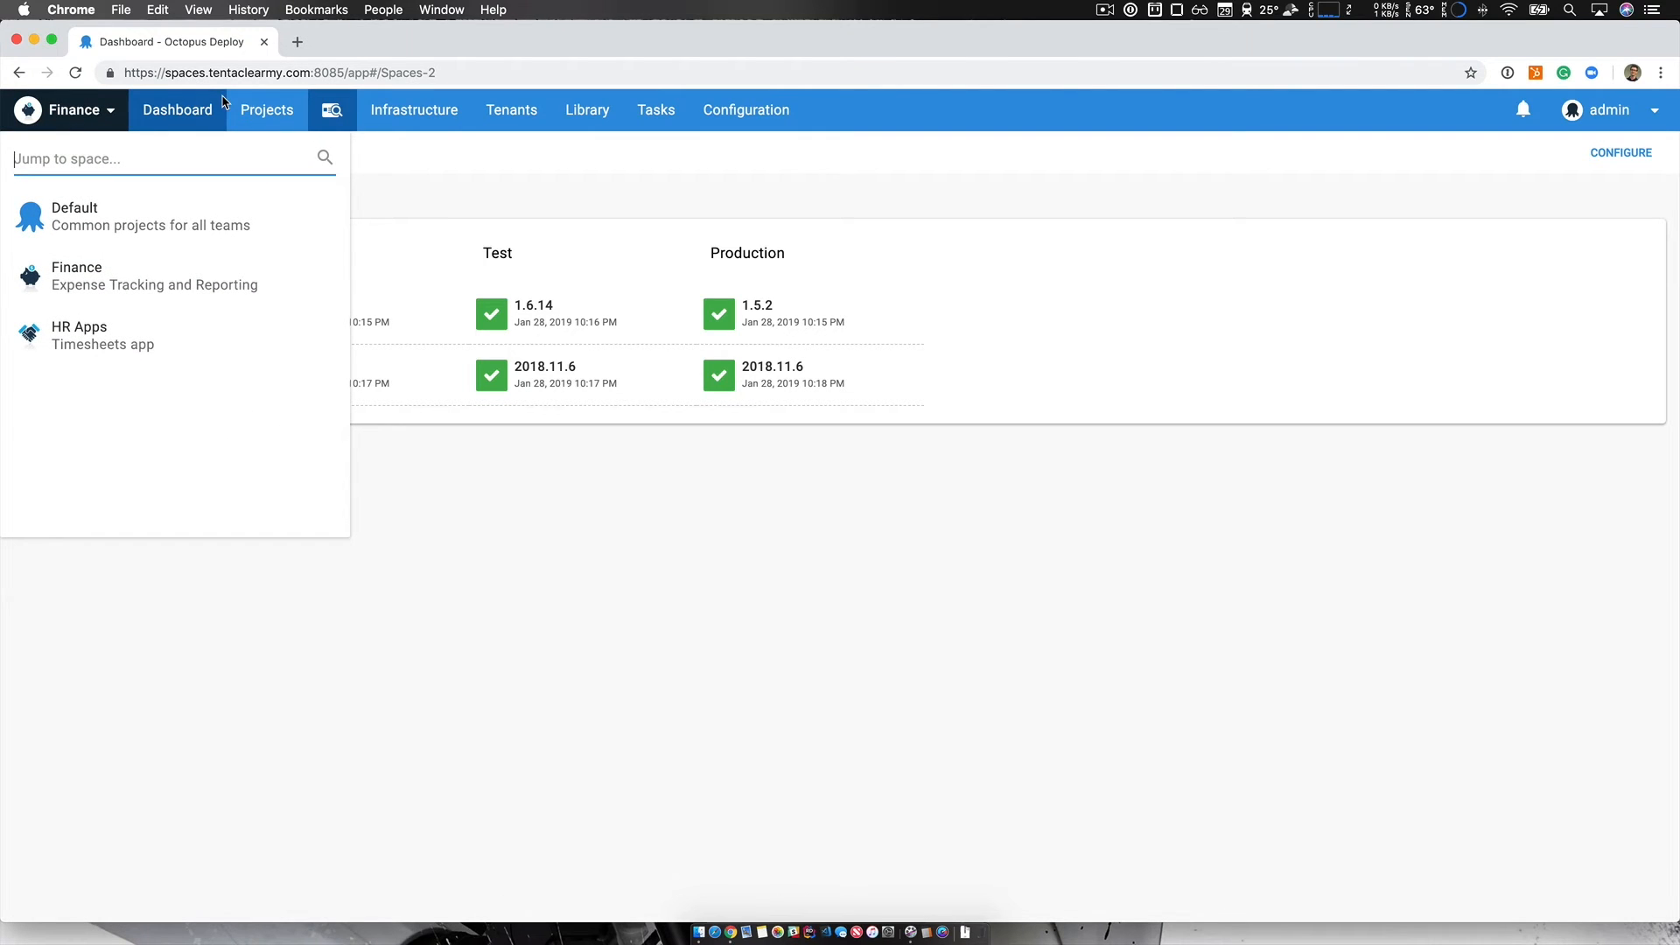
mouse_move(433, 171)
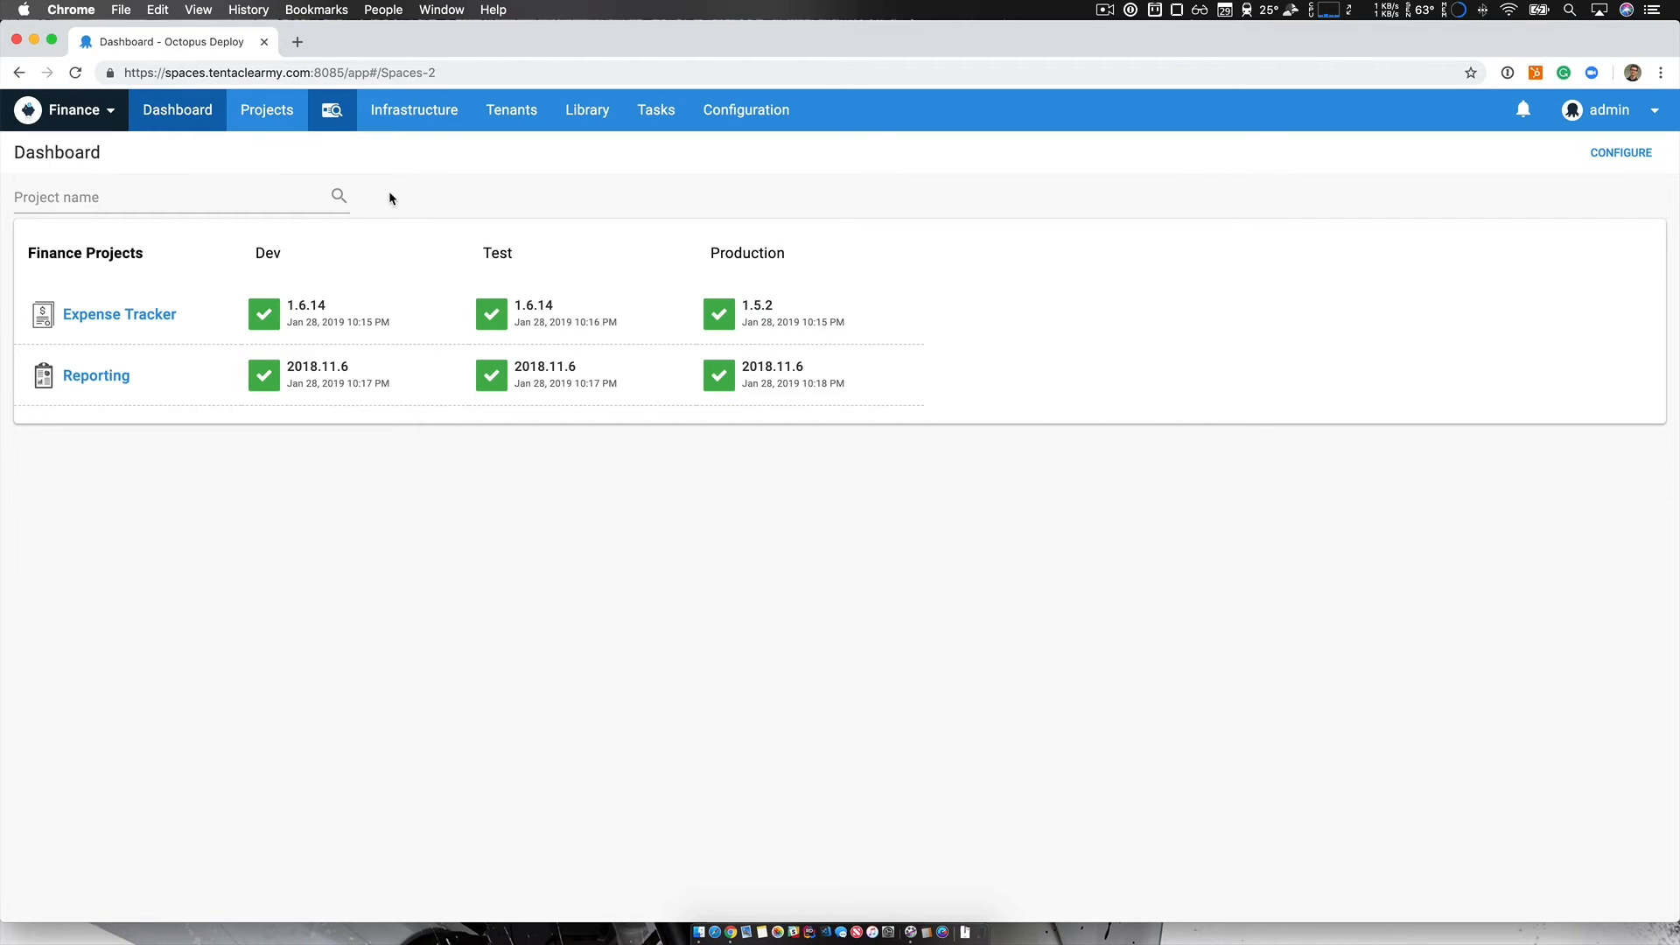
mouse_move(401, 200)
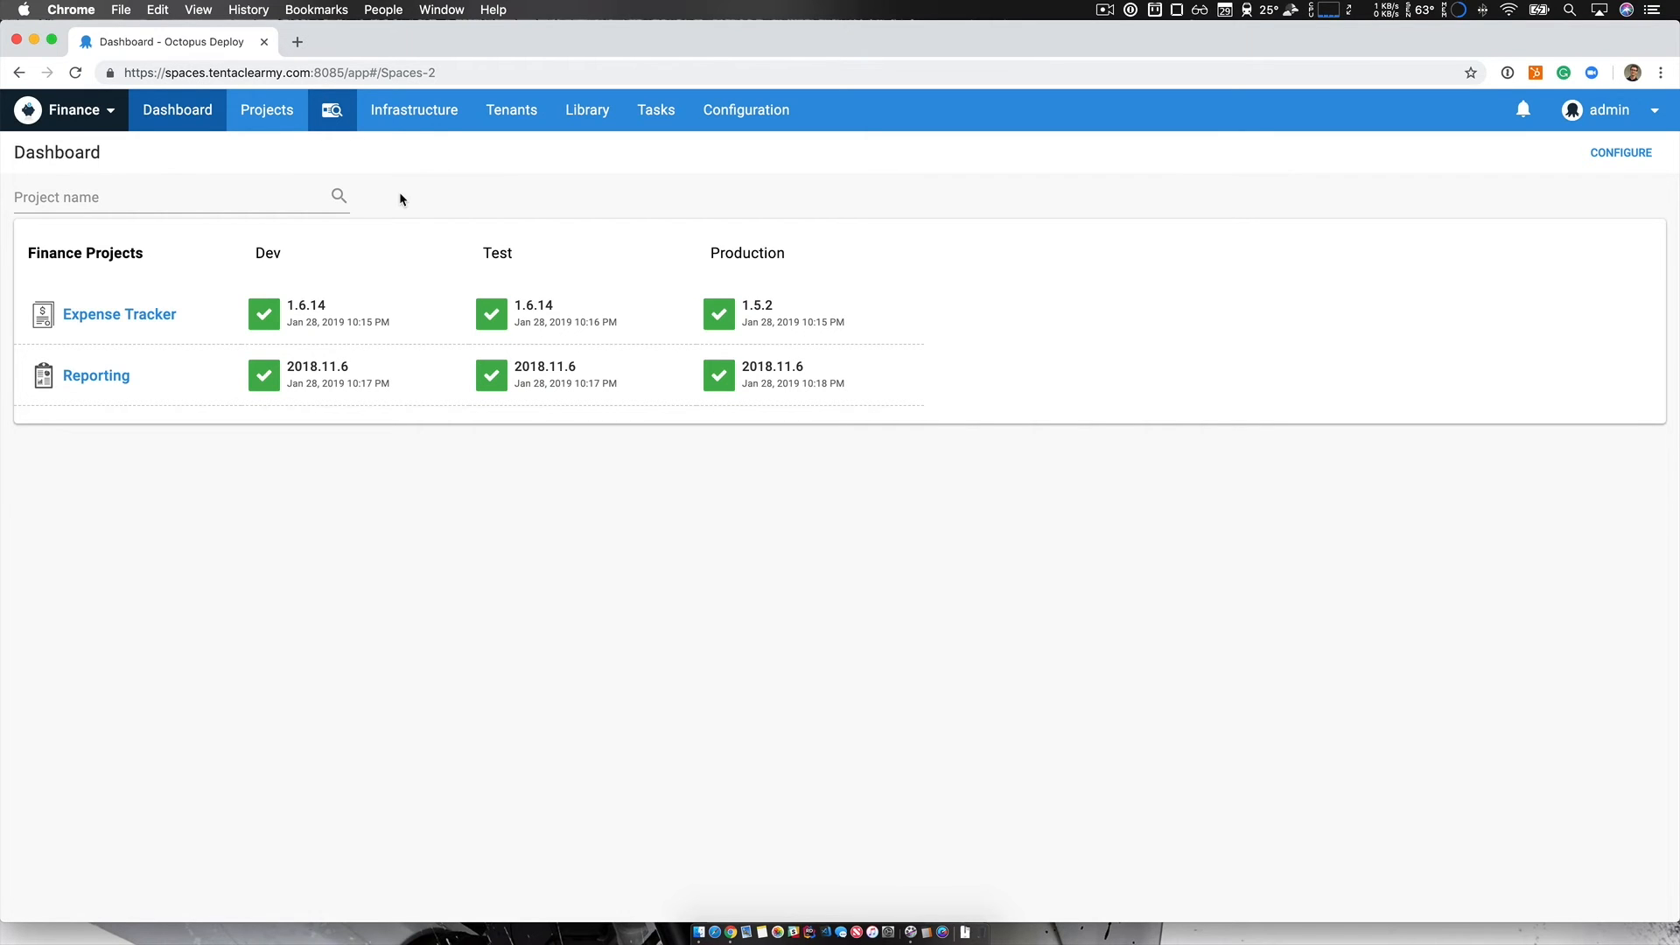
Step: Switch to HR Apps, view its infrastructure and package library, then return to the dashboard
left_click(64, 110)
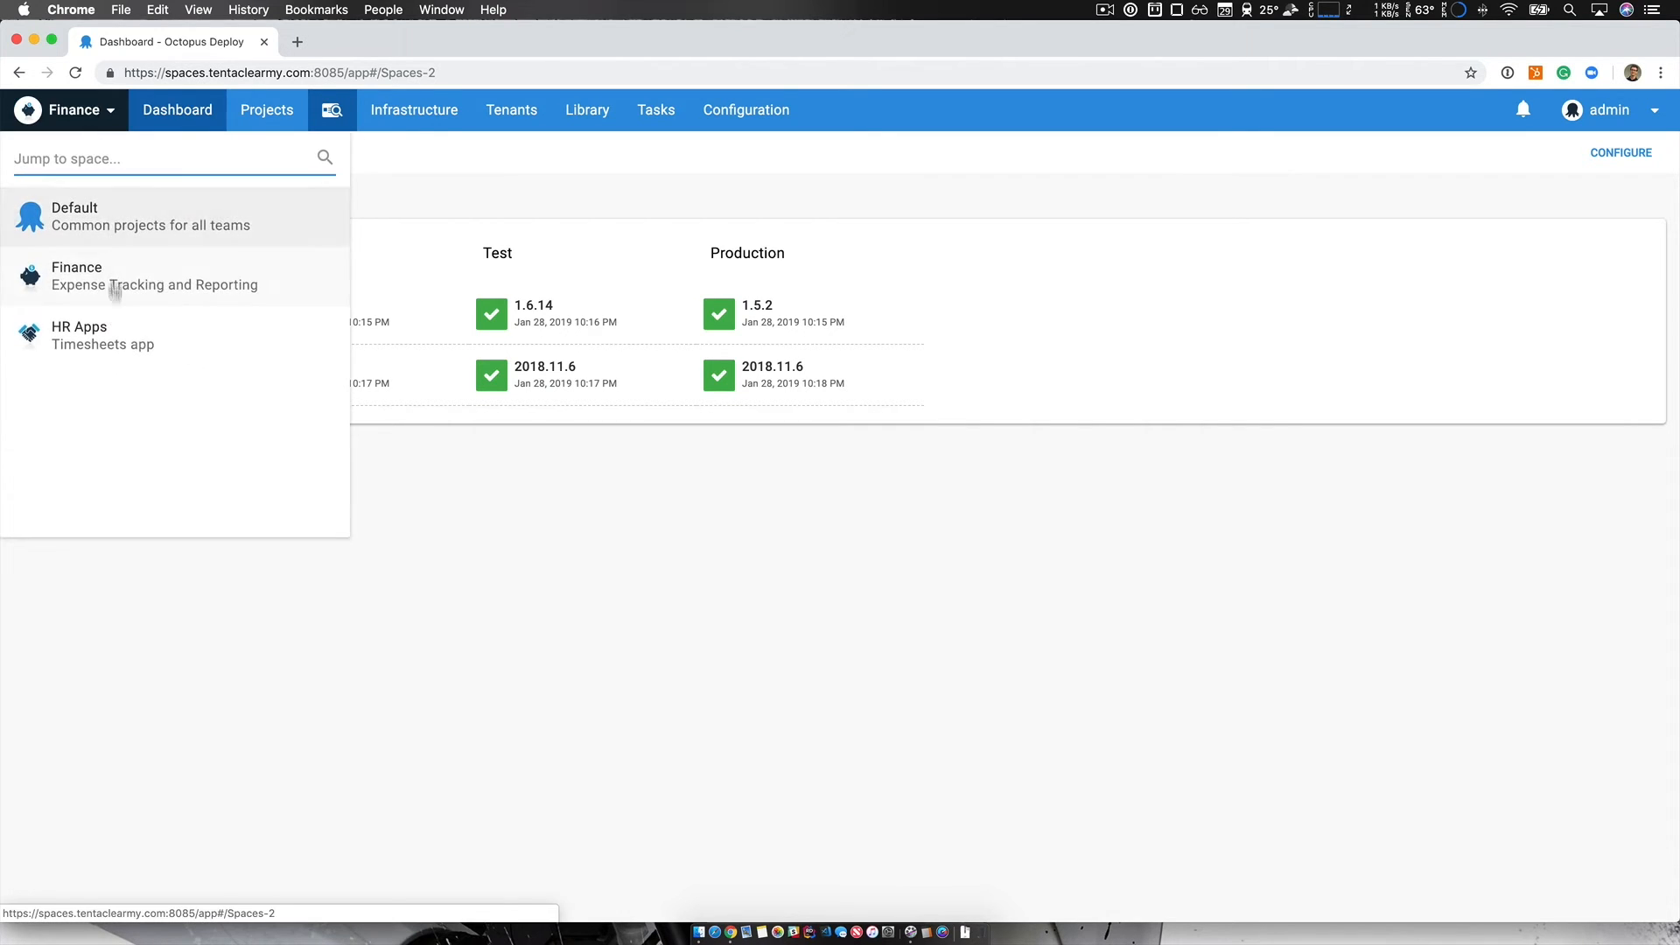
left_click(78, 335)
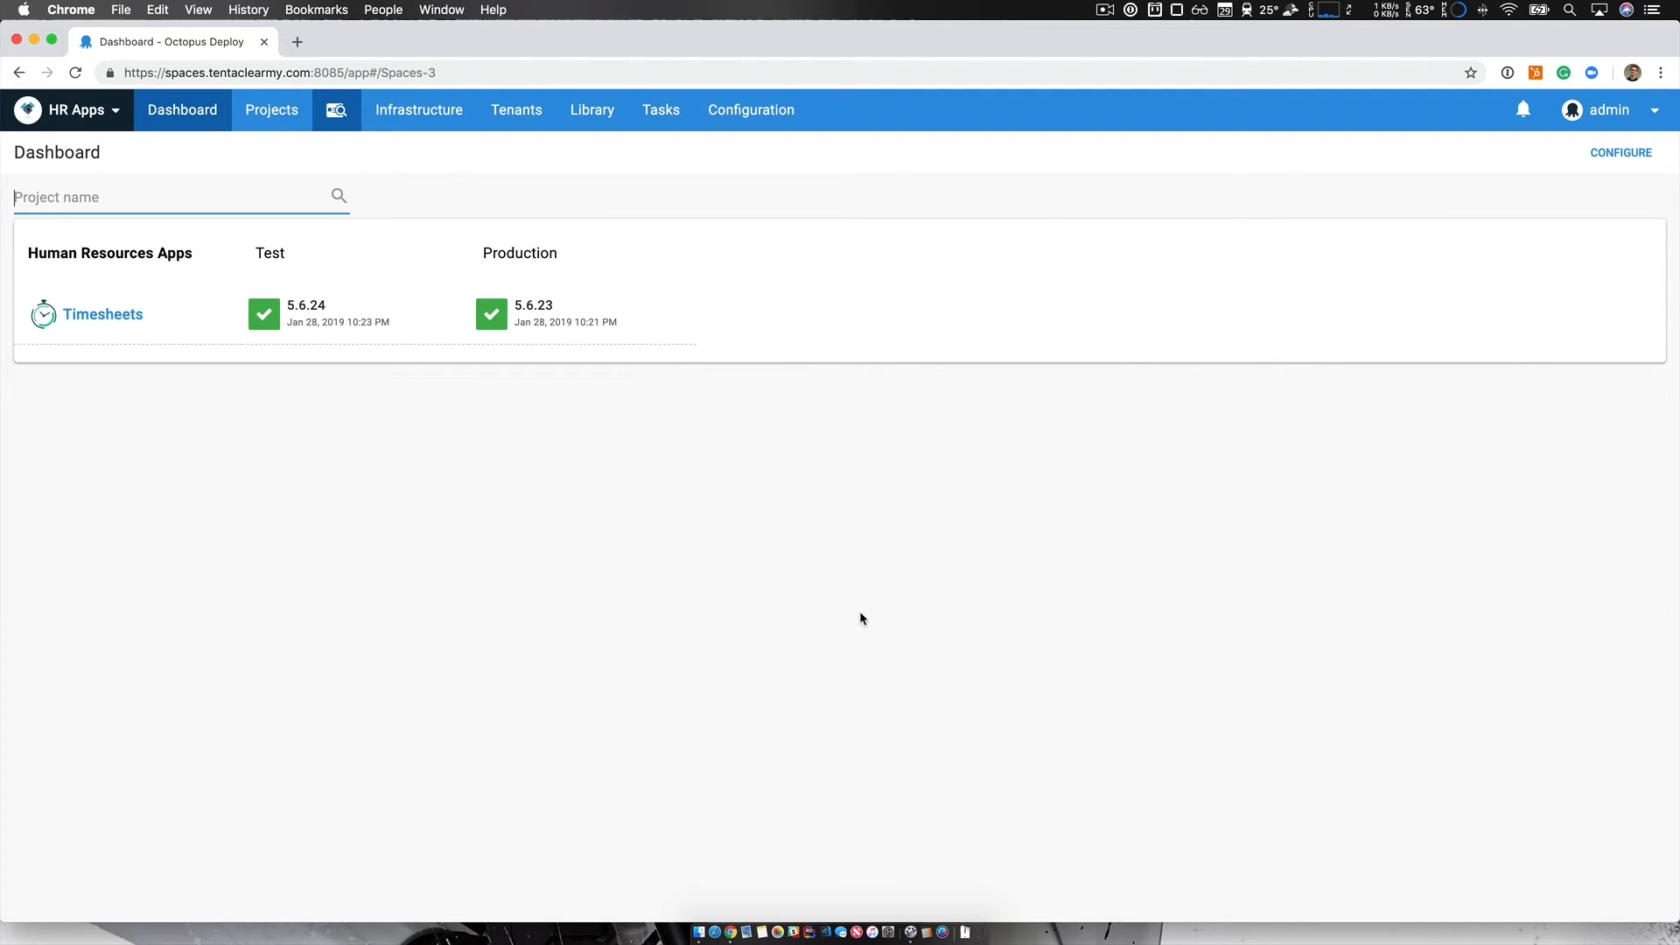
mouse_move(776, 591)
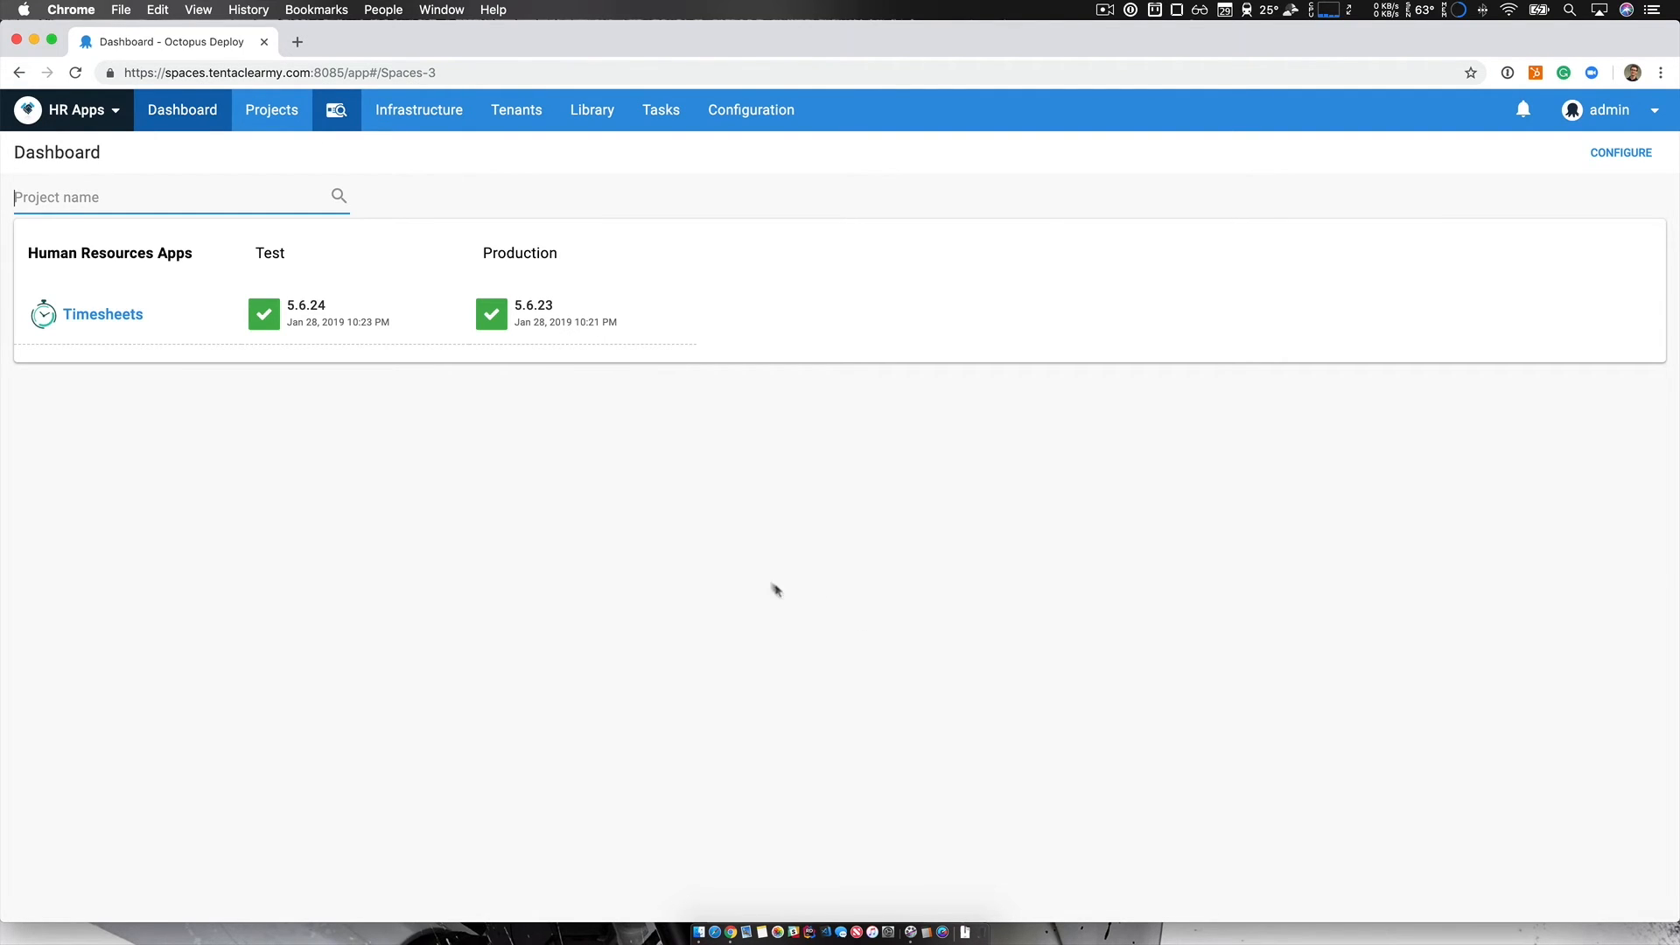
mouse_move(491, 283)
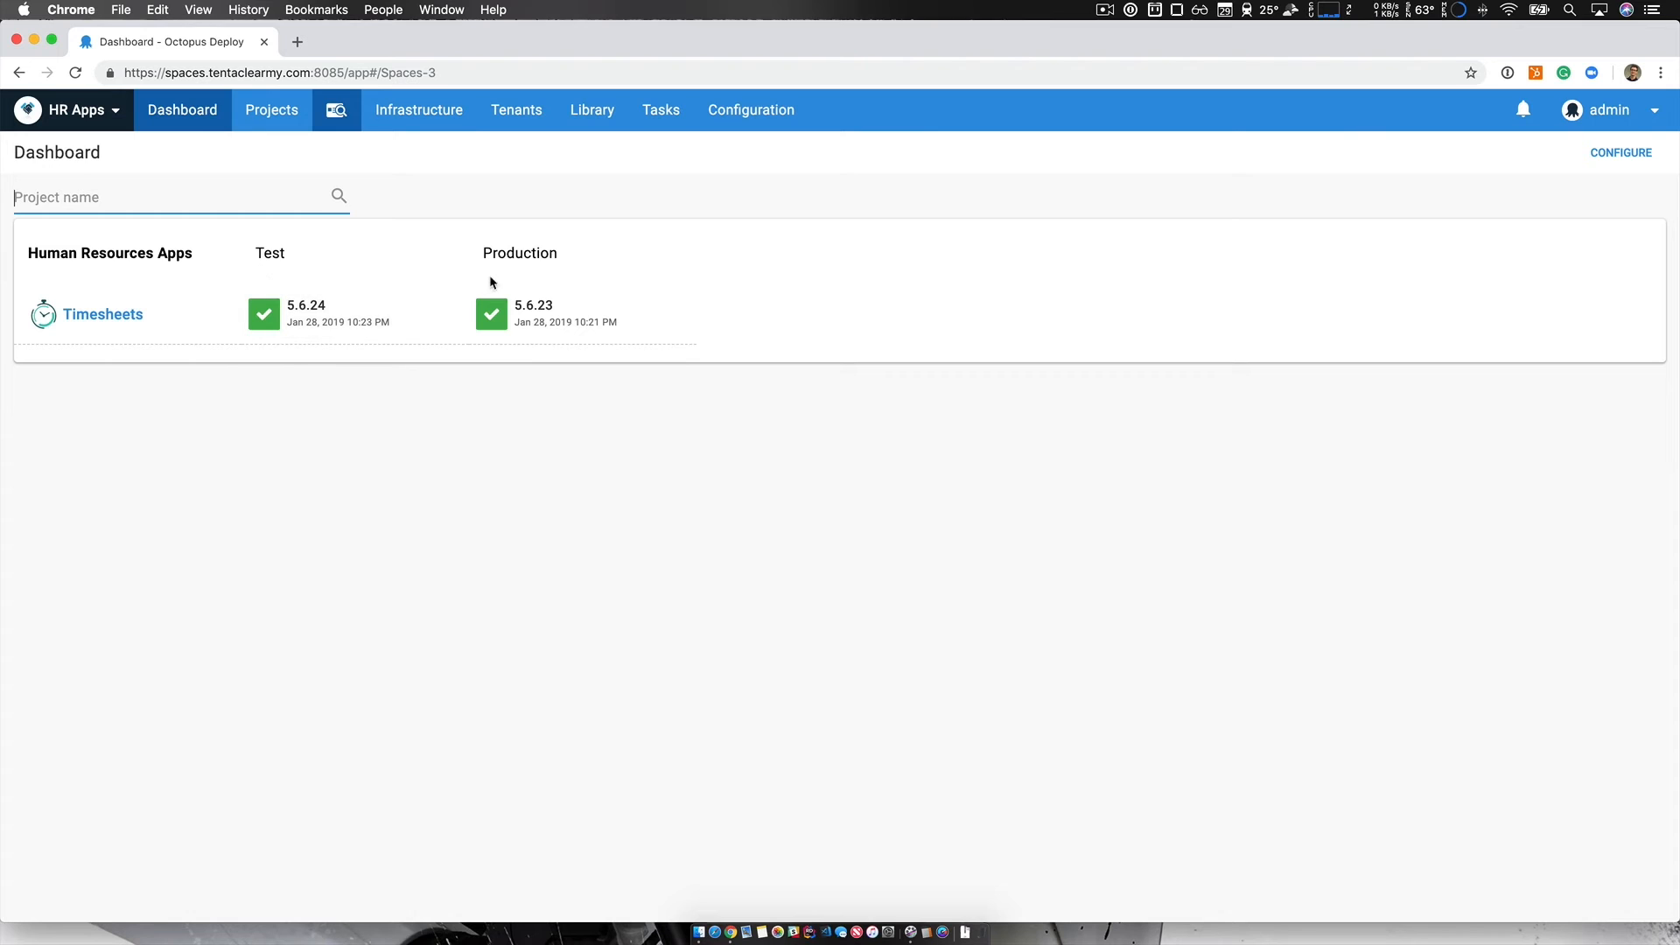
left_click(419, 110)
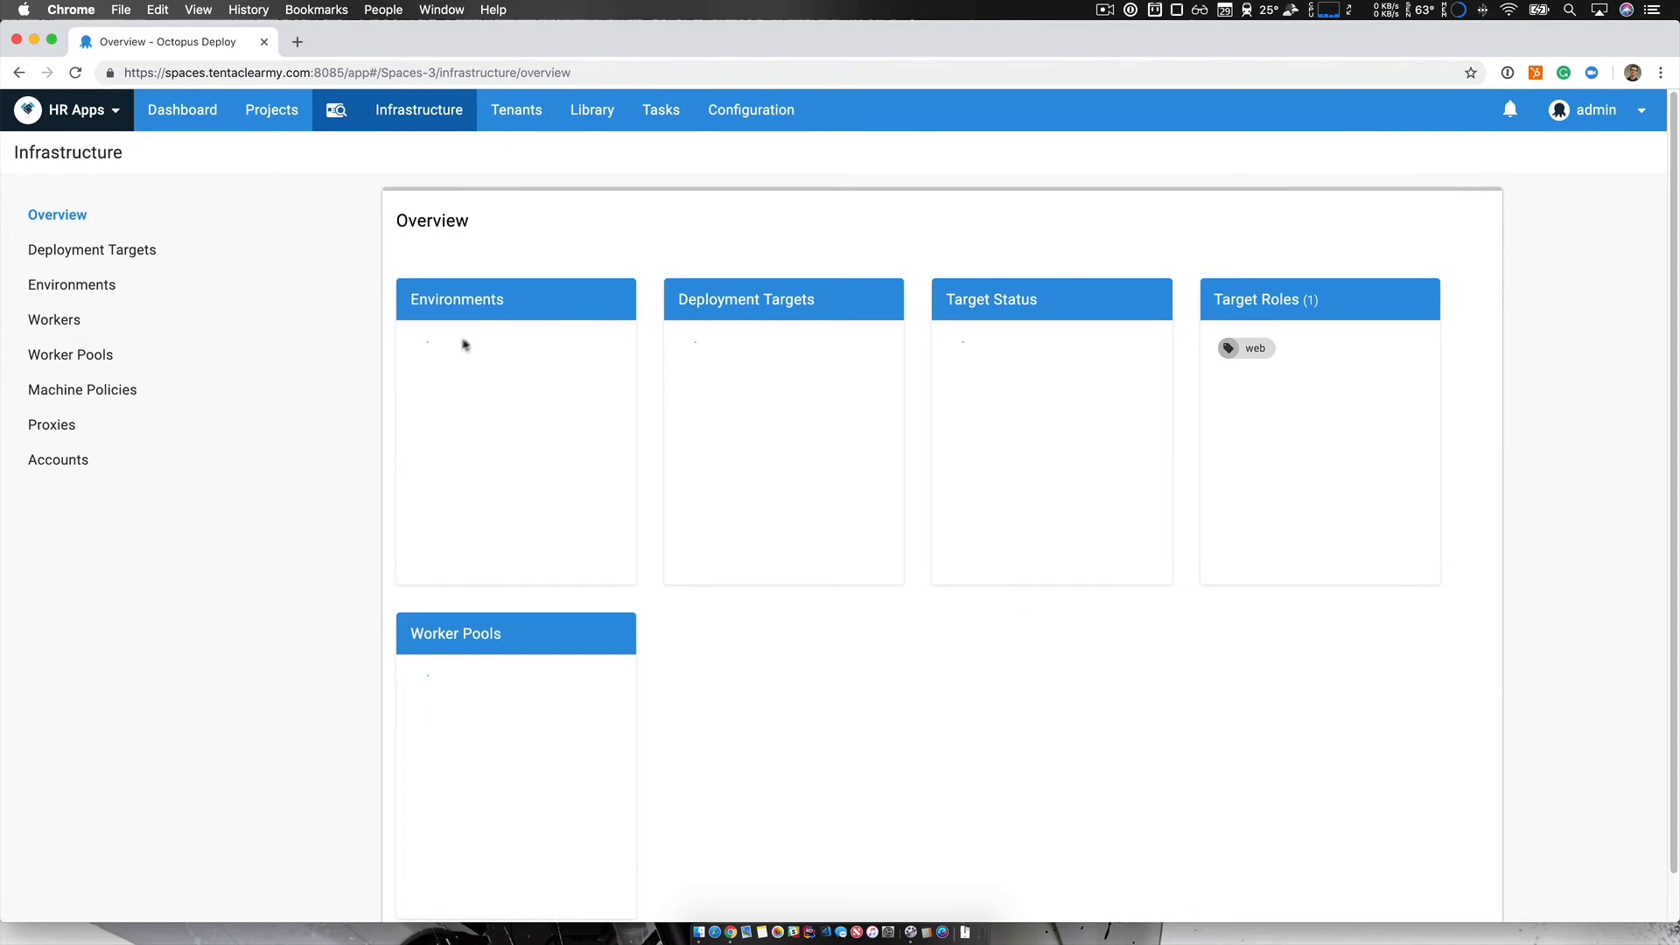
left_click(591, 109)
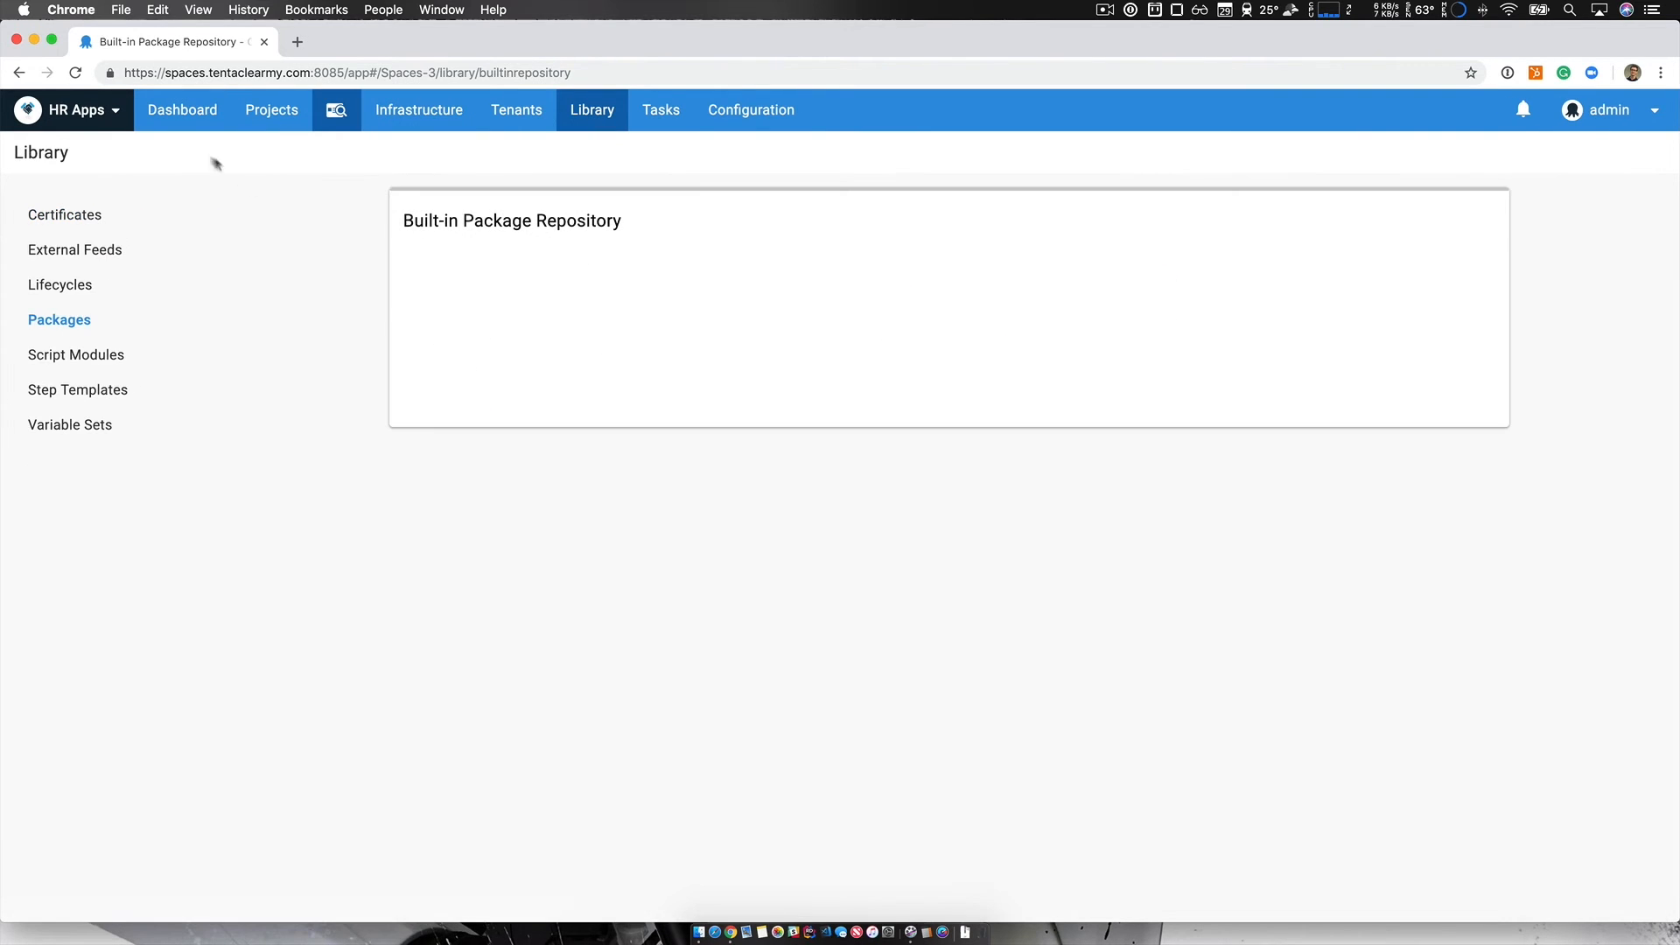
left_click(182, 109)
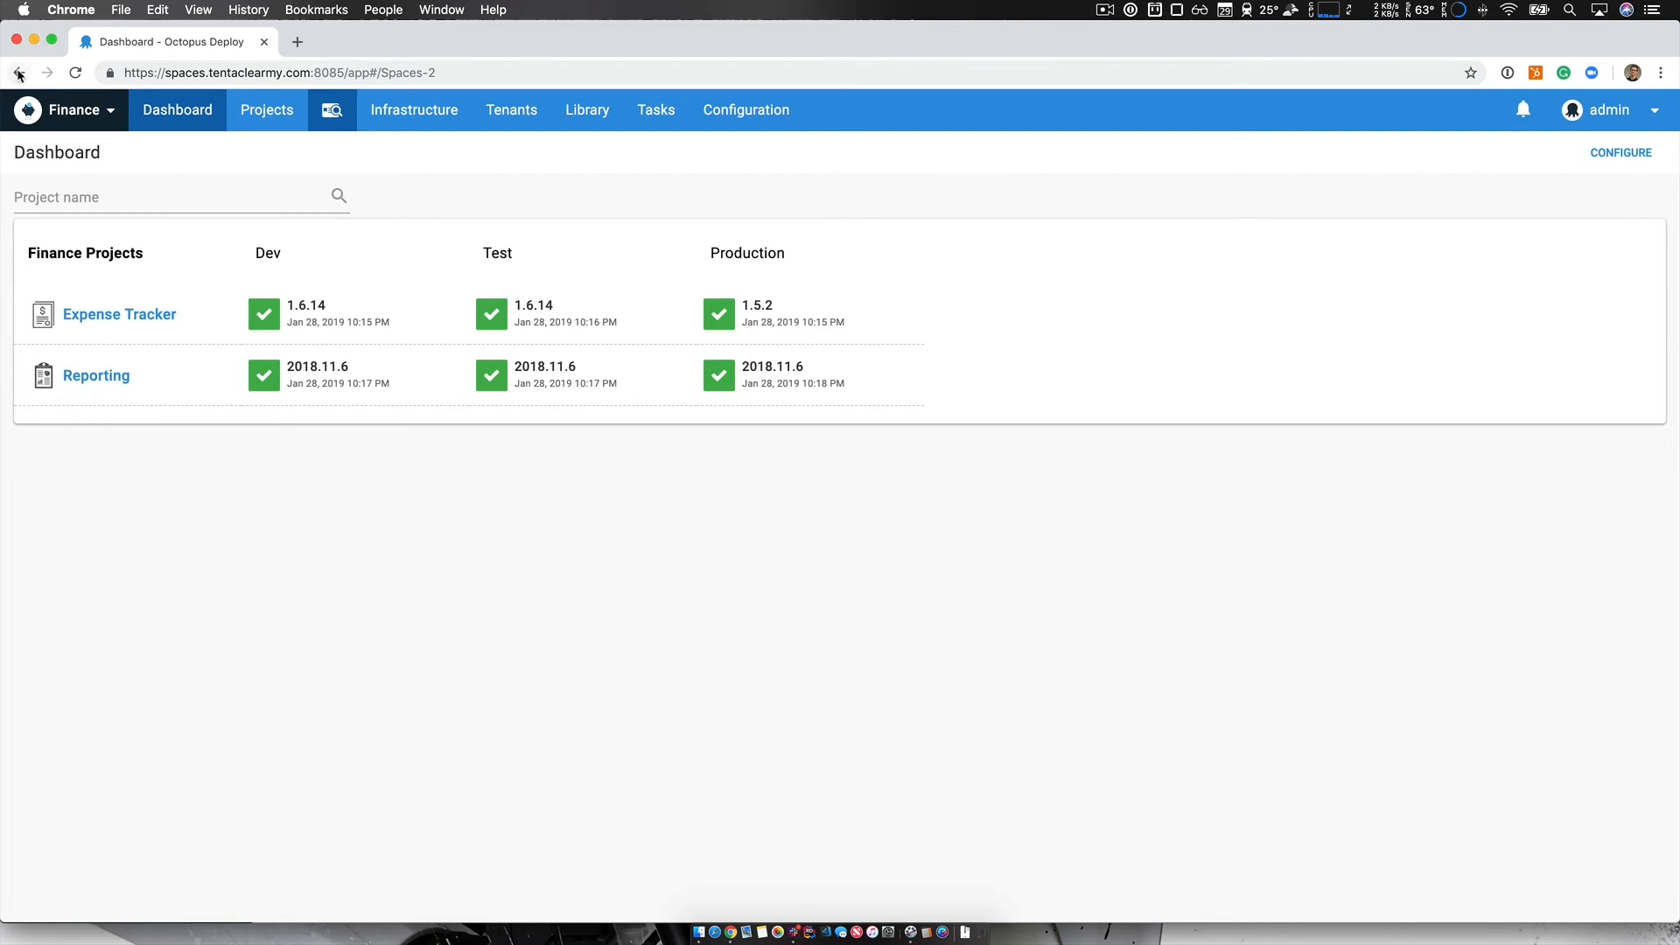
Step: Sign out of the admin account from the user menu and confirm
left_click(74, 109)
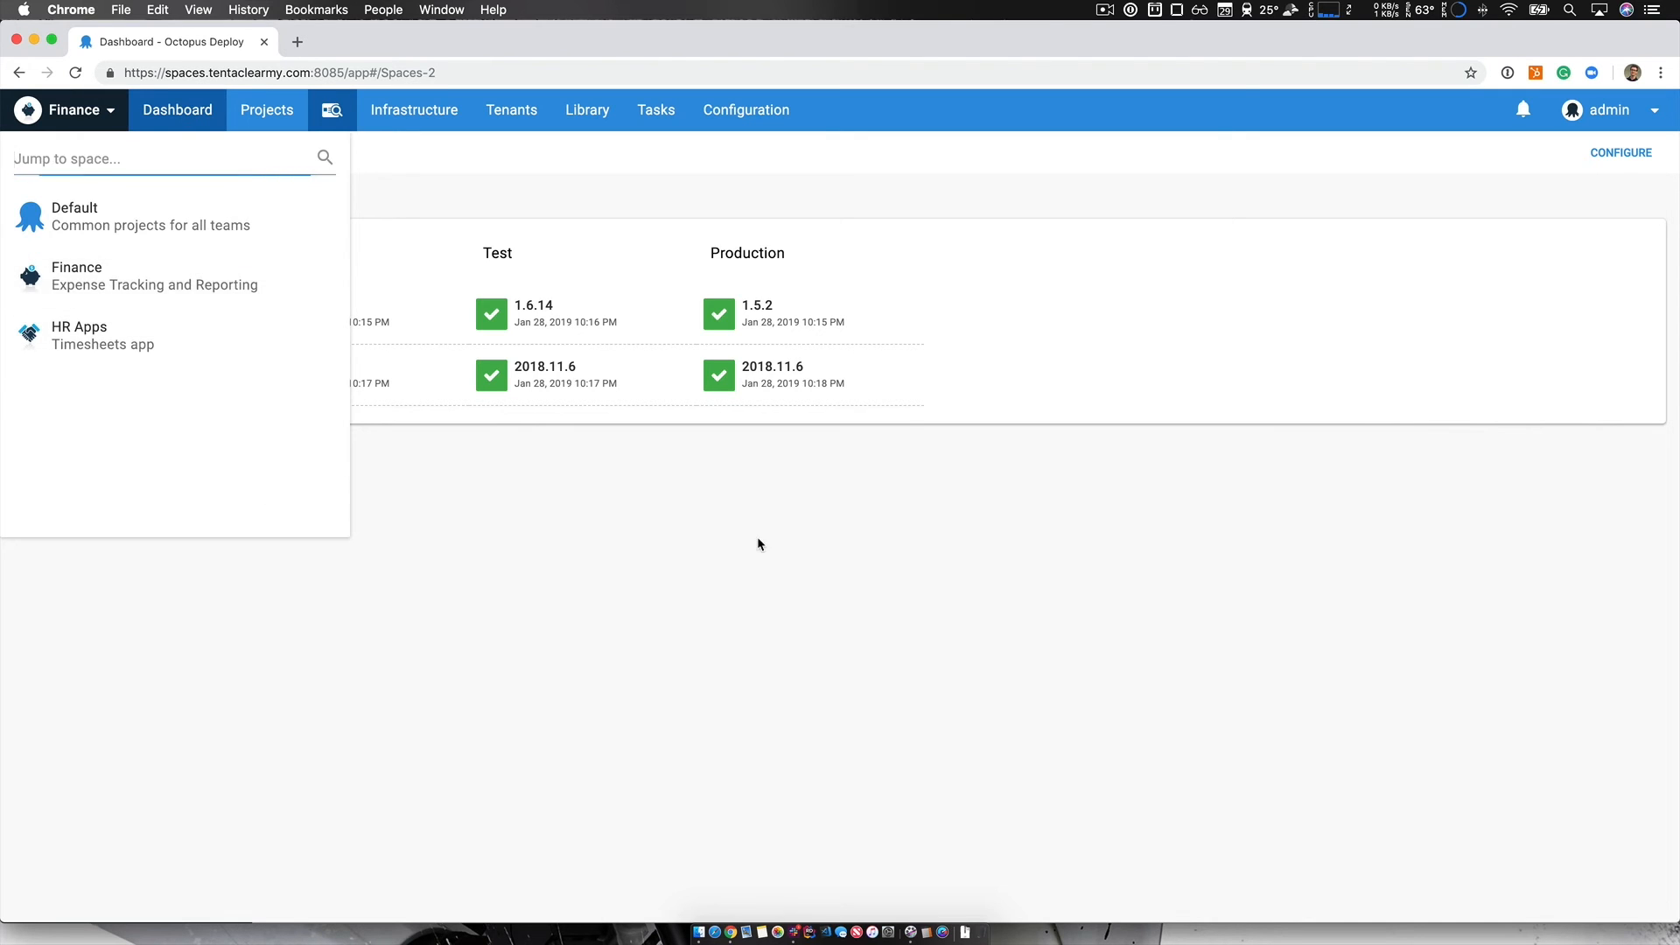
left_click(1608, 109)
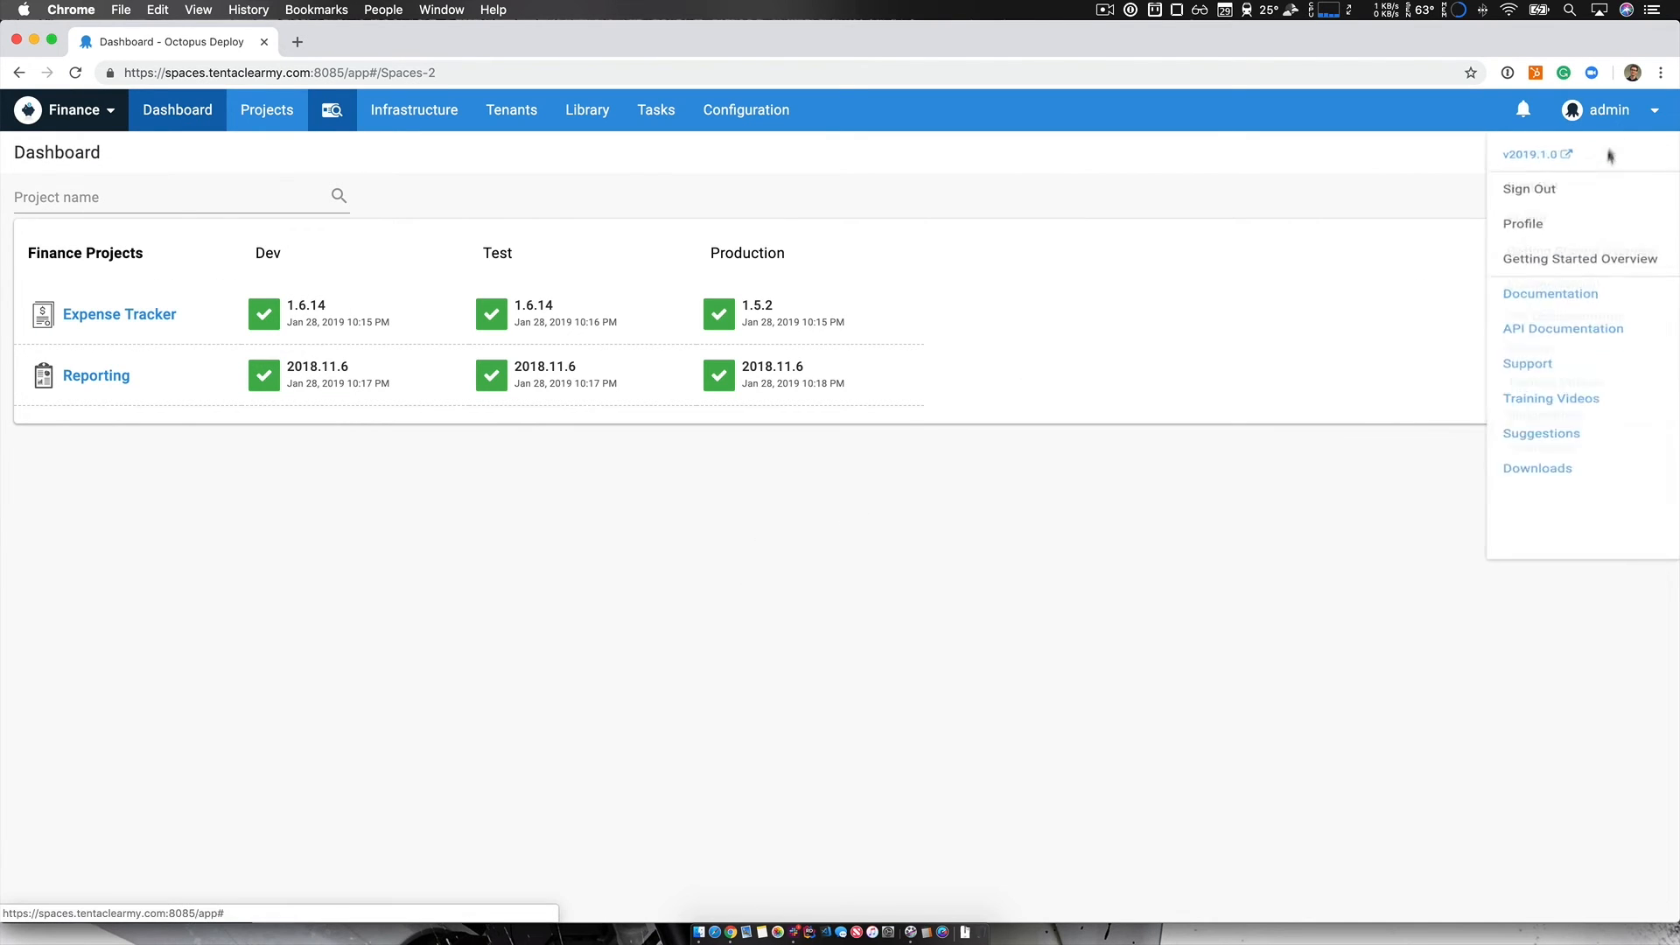
left_click(1528, 189)
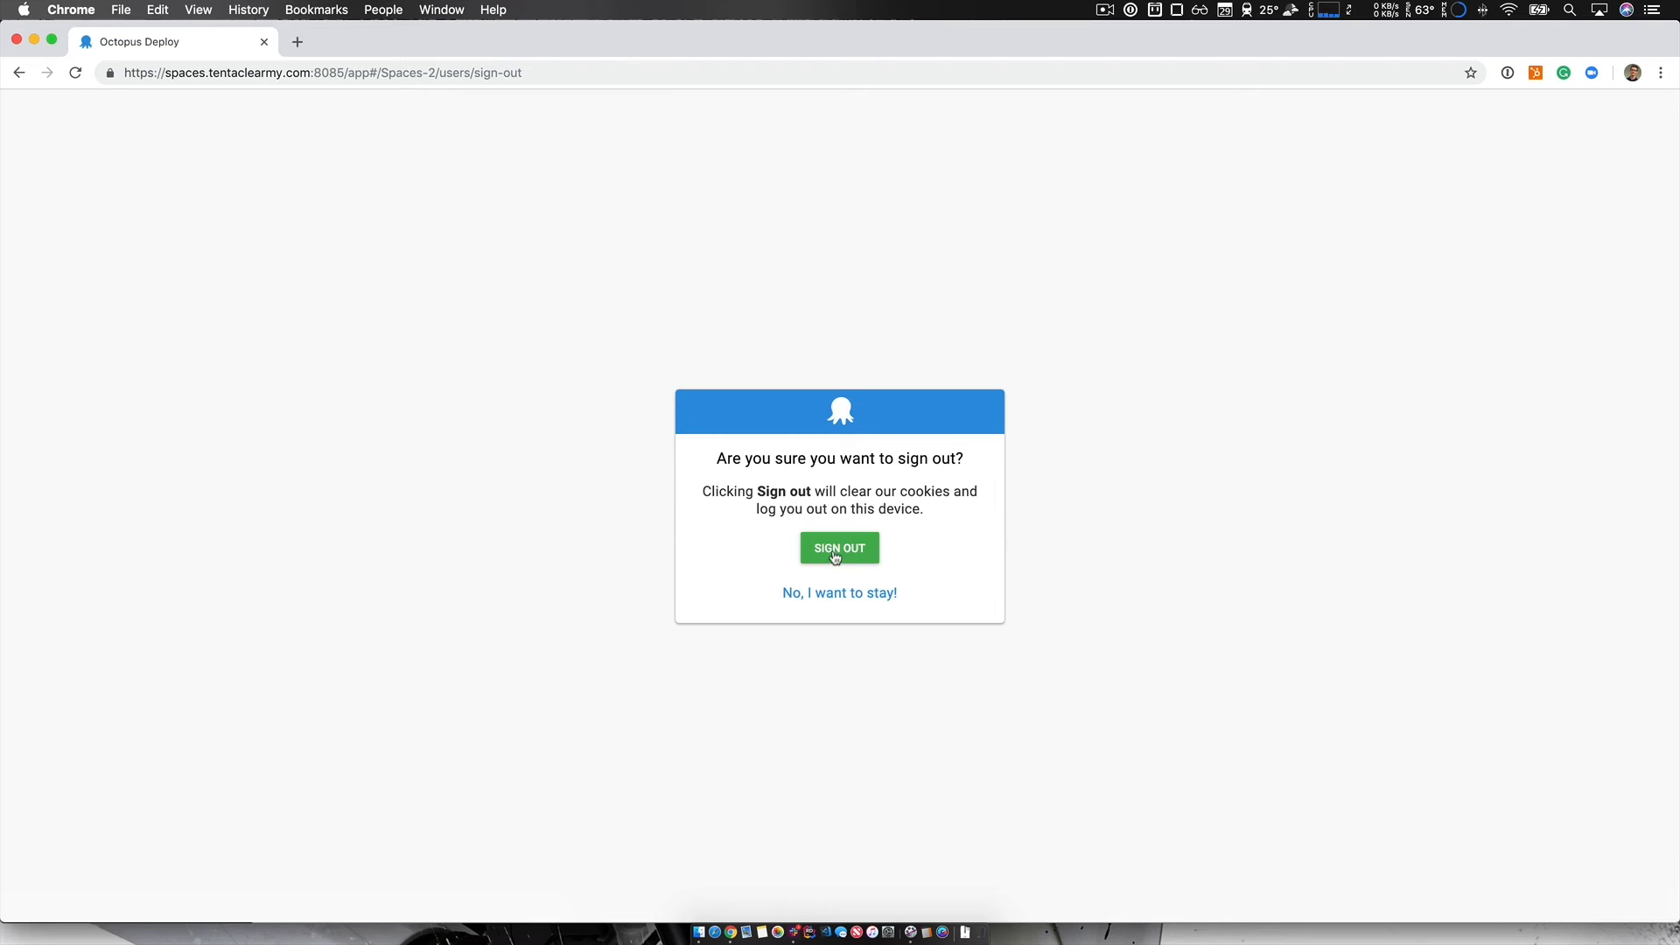
left_click(839, 548)
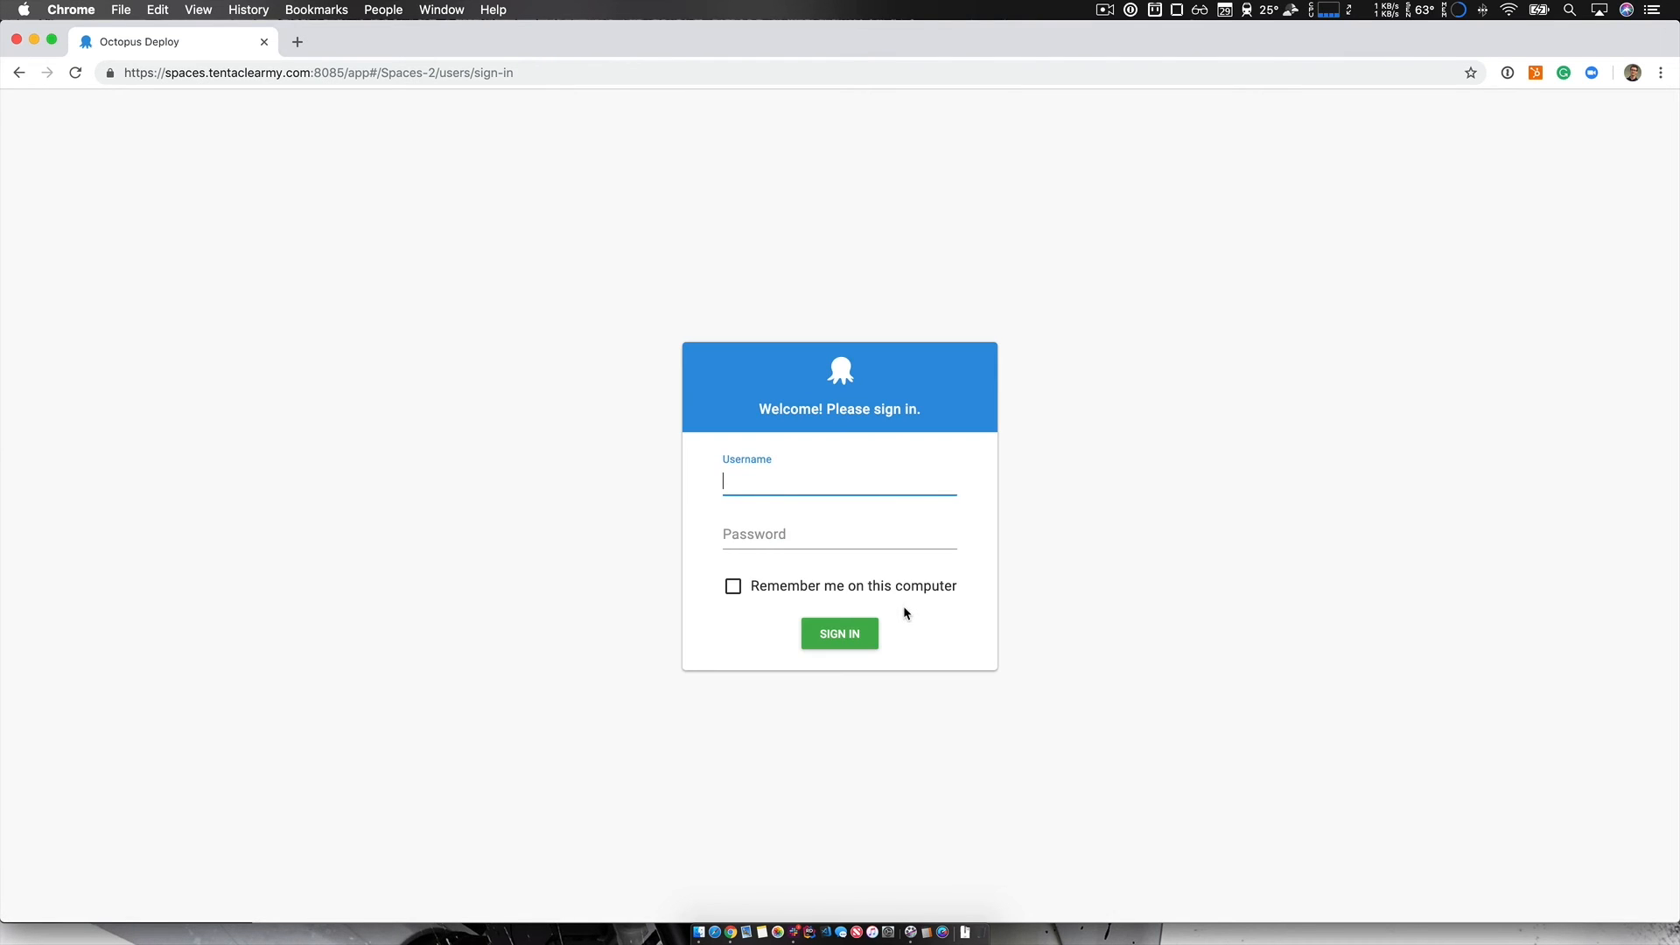
Step: Sign in as user 'rob' and dismiss the password manager prompt
type("rob")
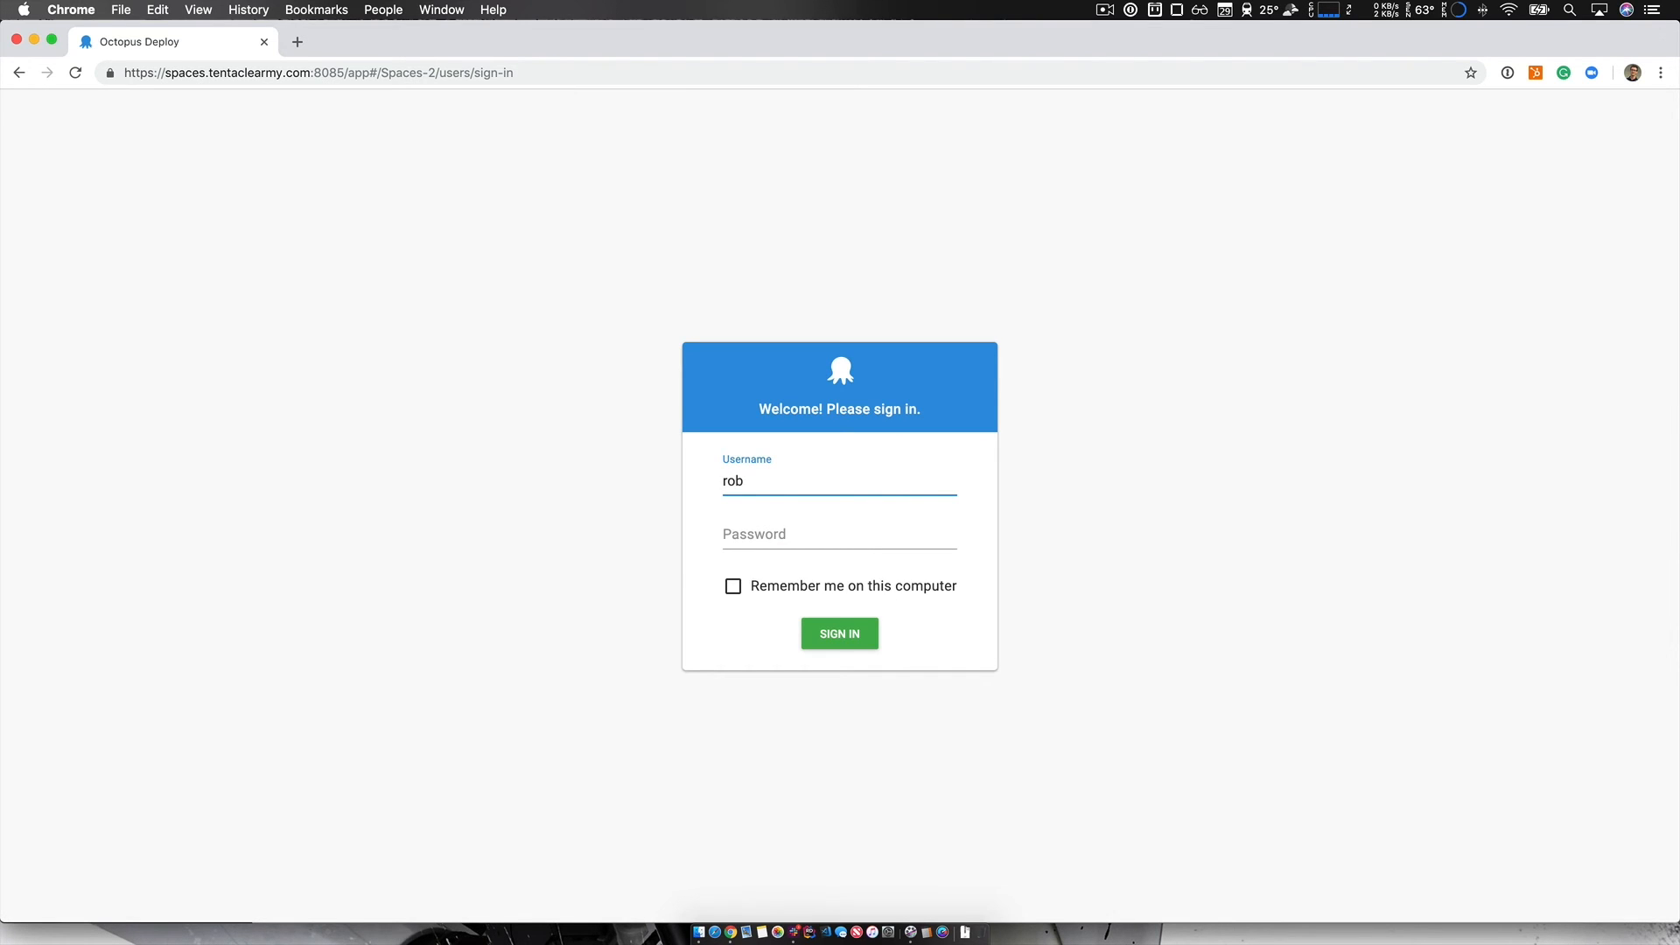
left_click(839, 534)
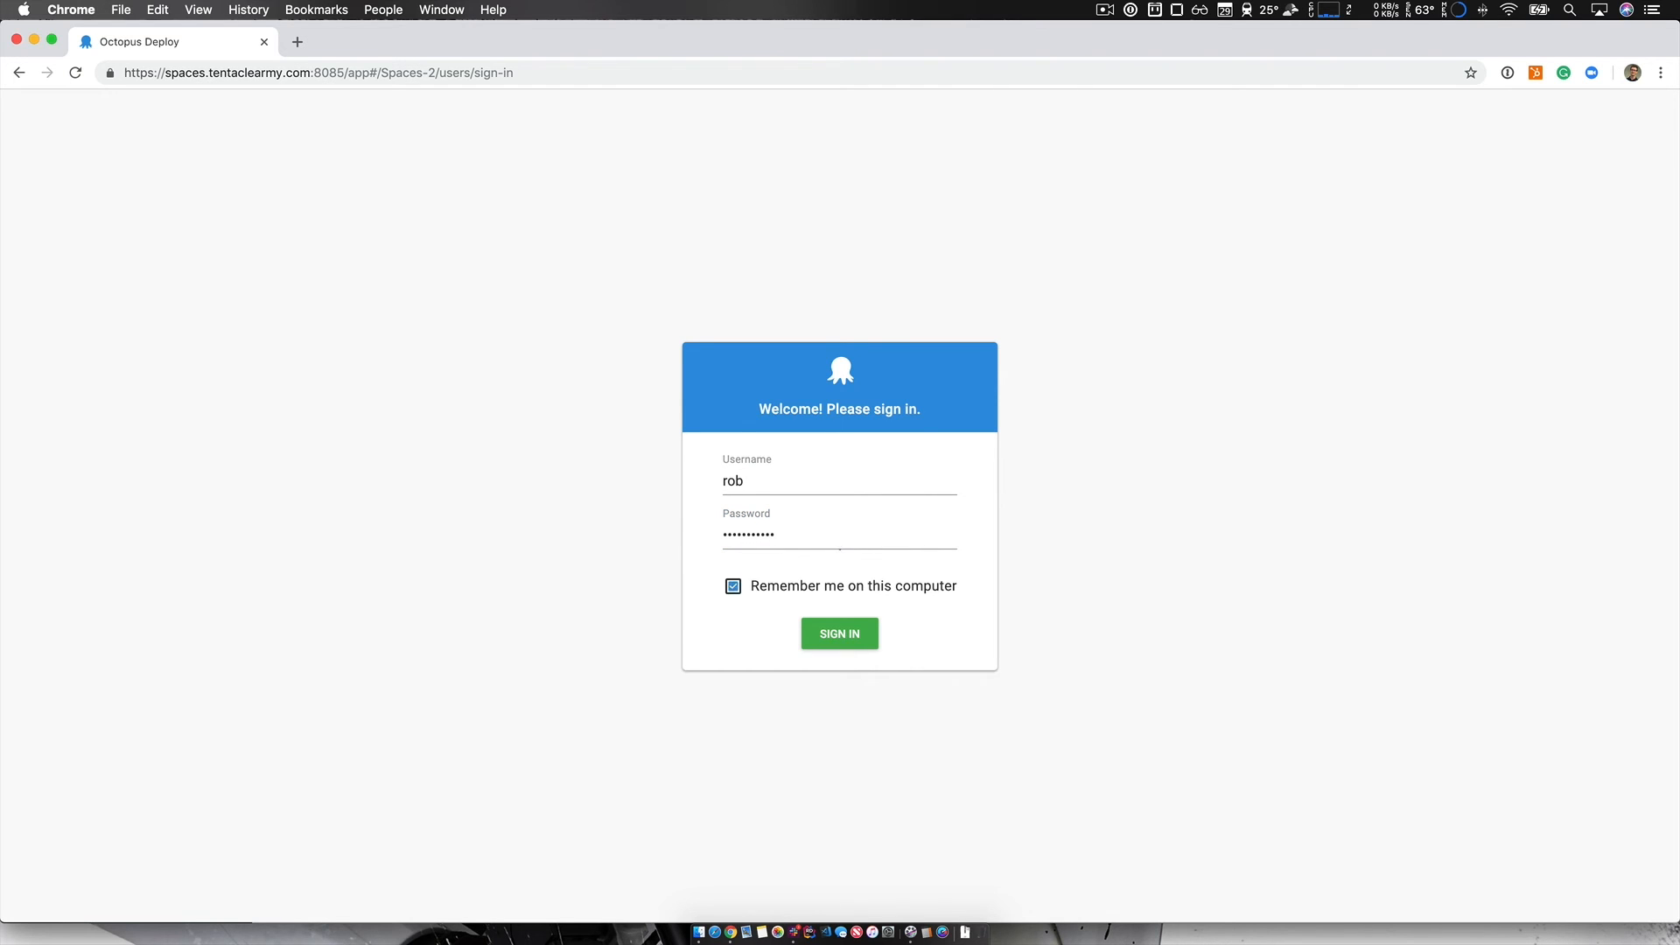
left_click(839, 633)
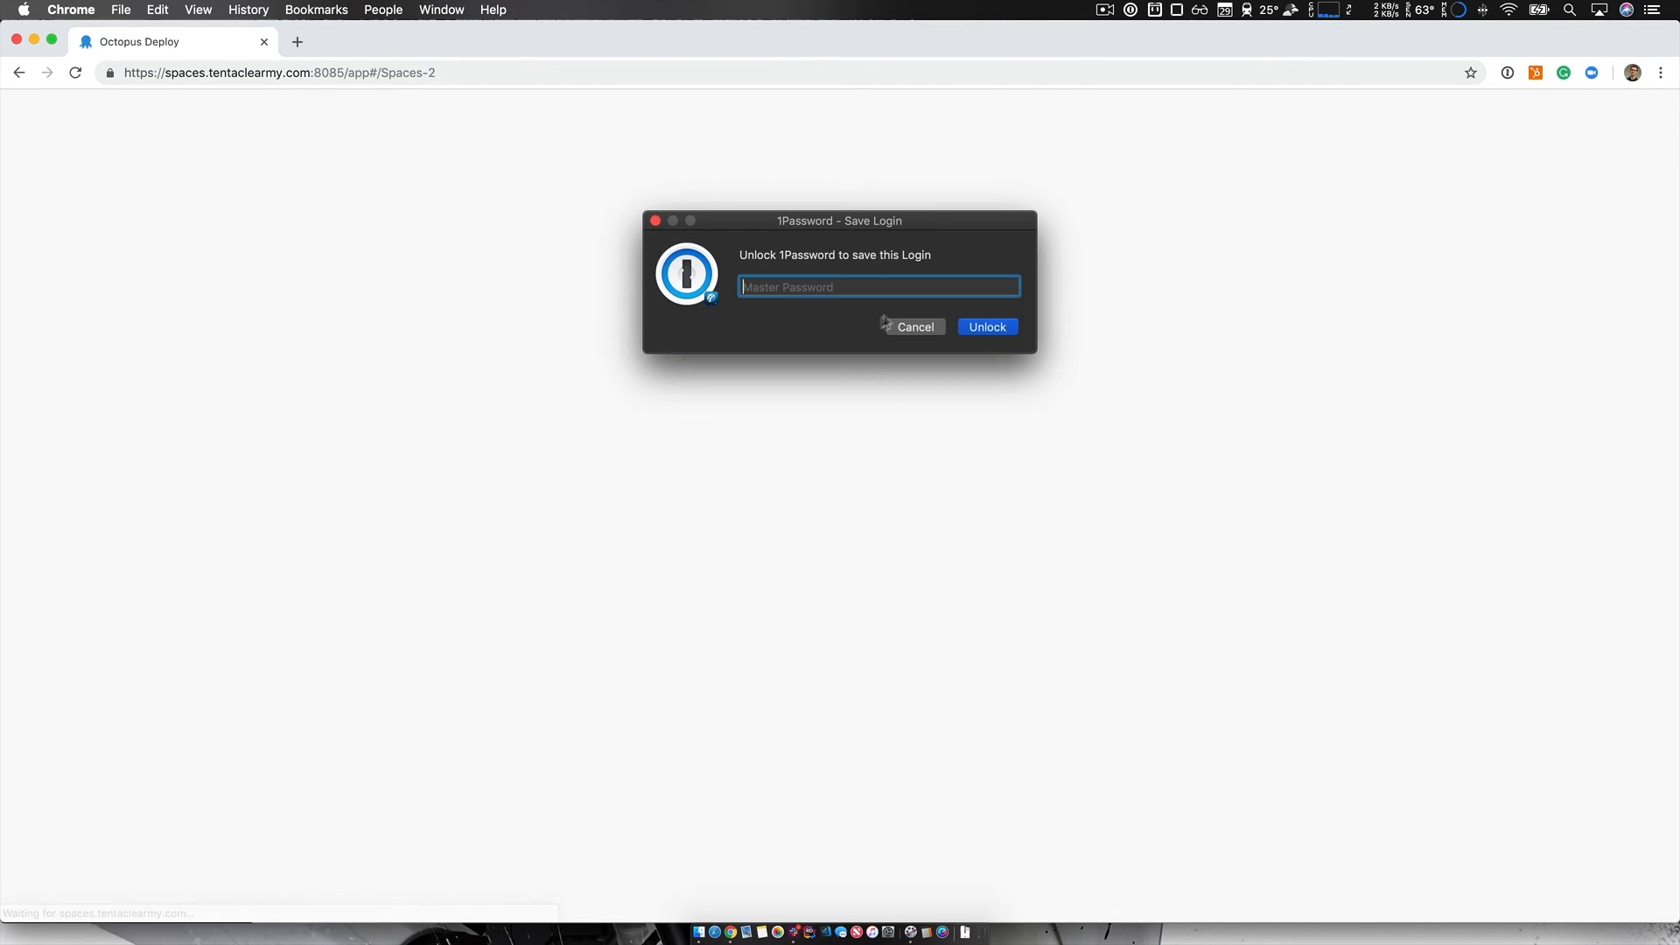
left_click(914, 326)
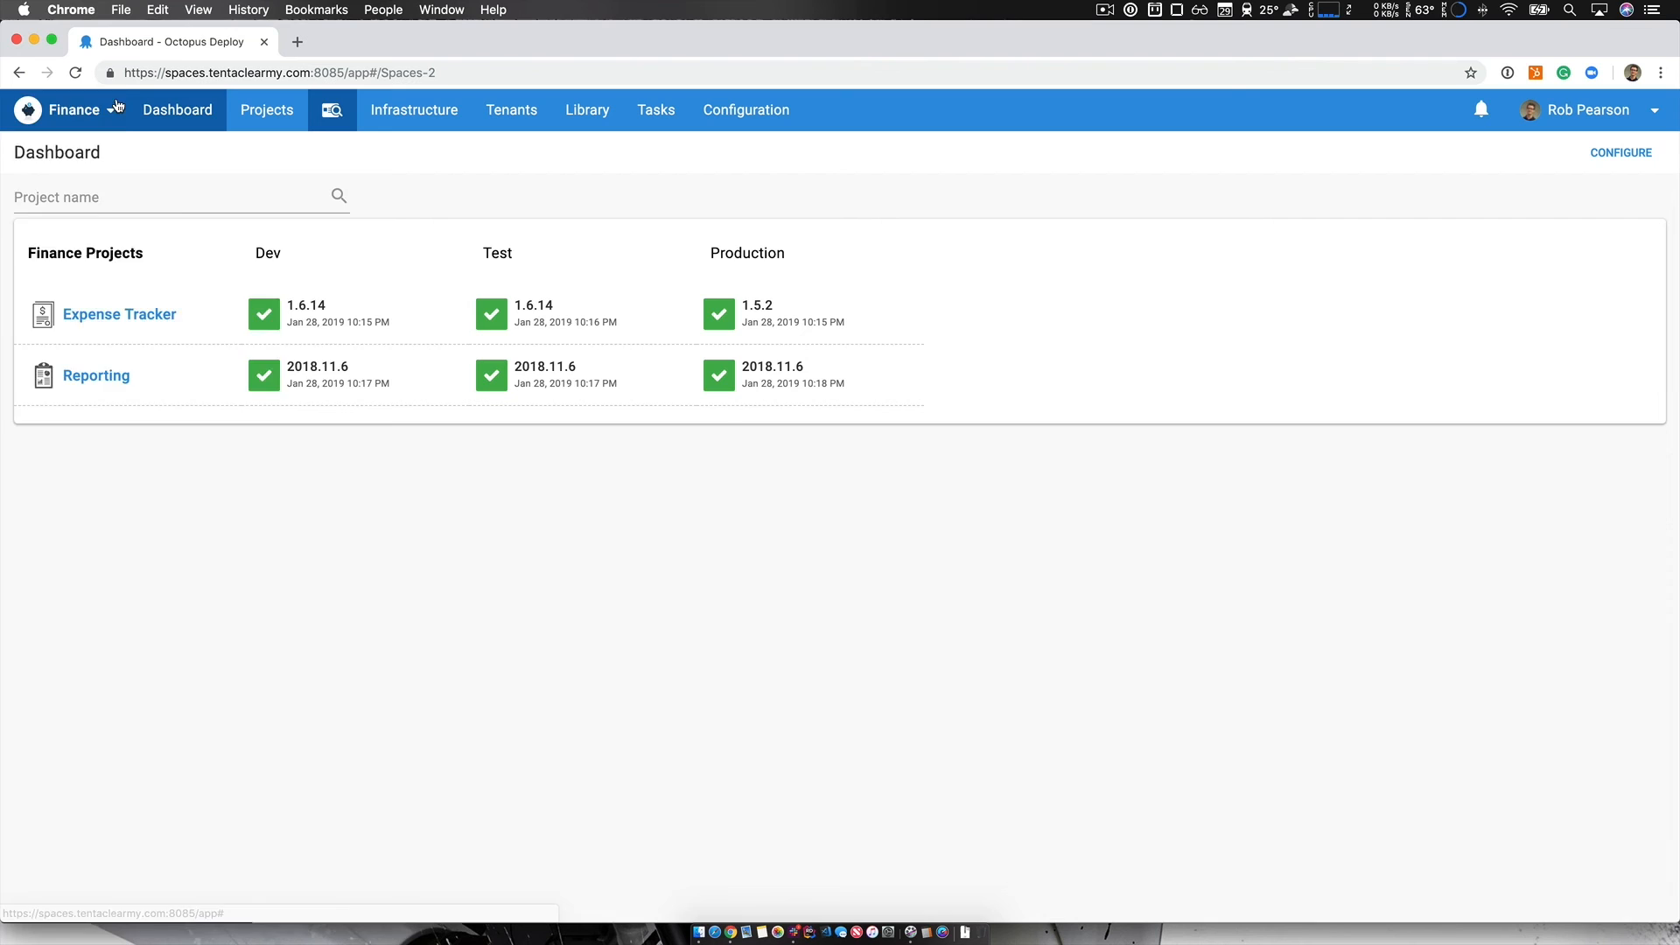
Step: Open the Finance space's Configuration area to show the audit log
left_click(73, 109)
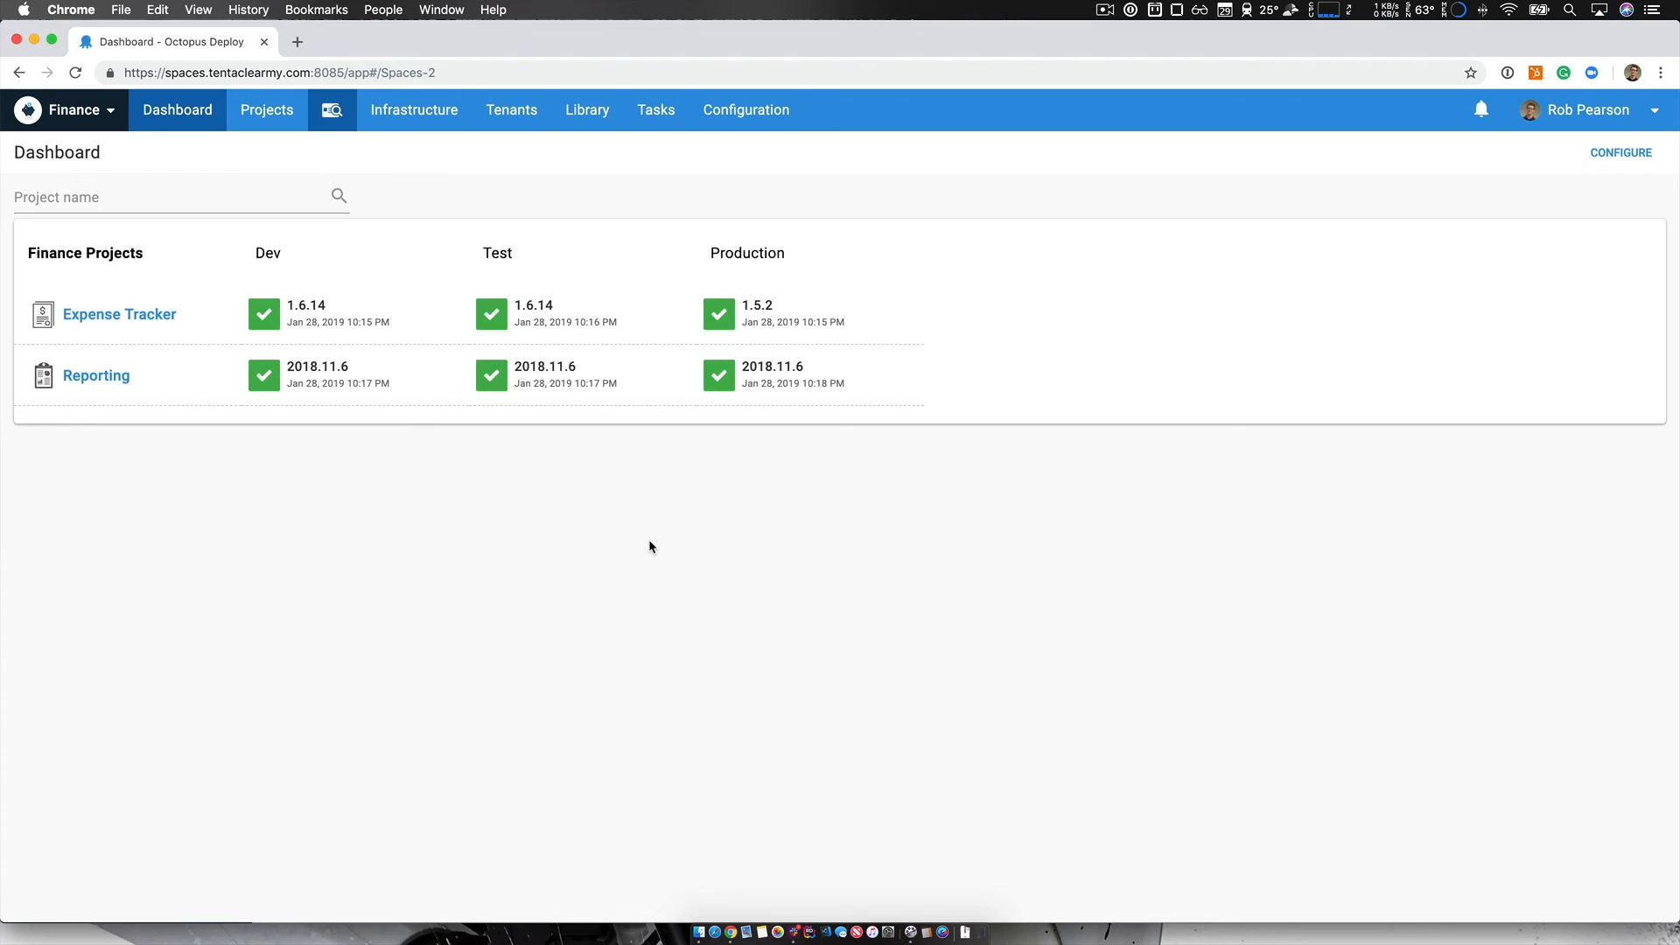
mouse_move(696, 209)
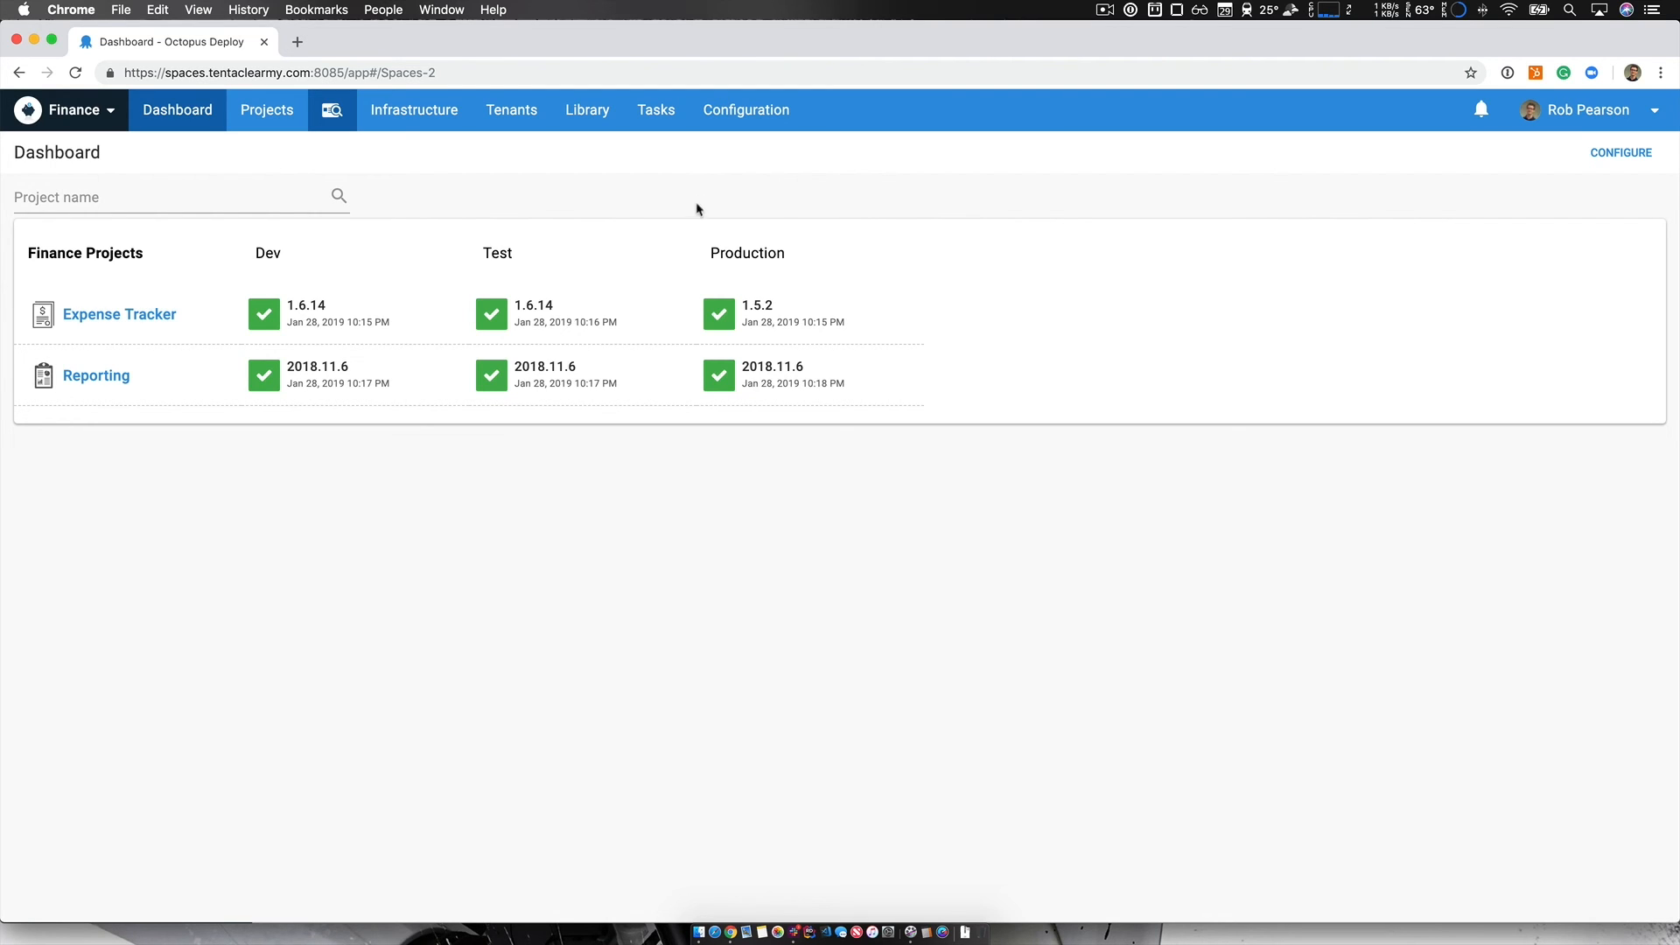
left_click(745, 109)
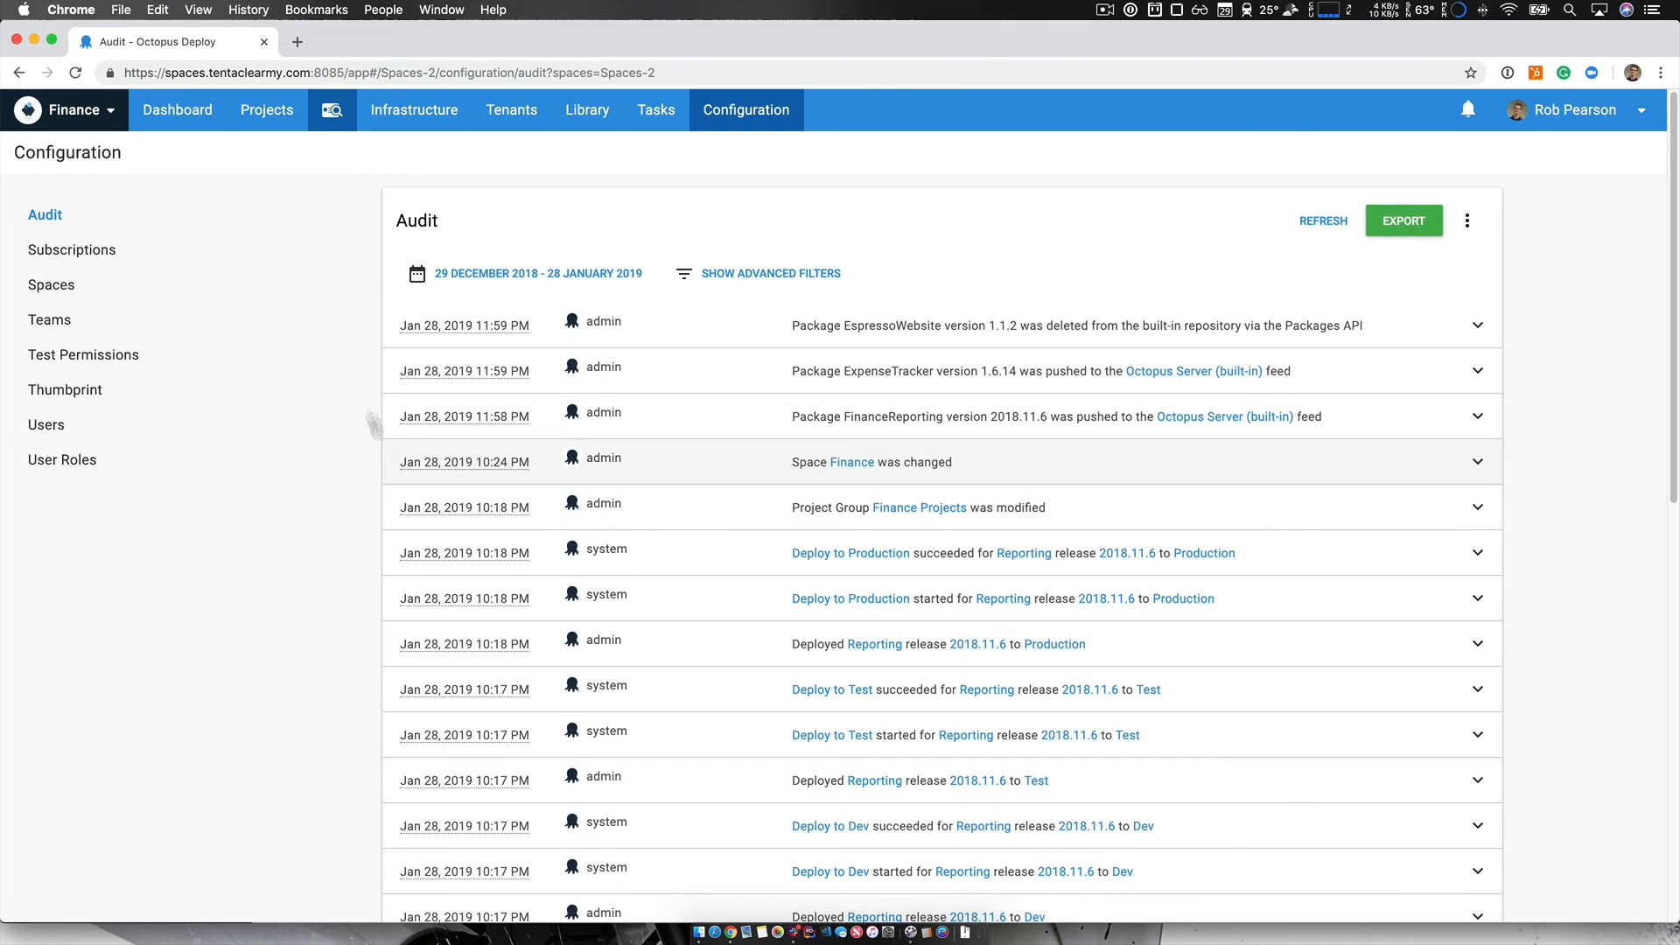
Step: View the Finance space's Teams list, including Everyone and Finance Team, then return to the dashboard
left_click(50, 319)
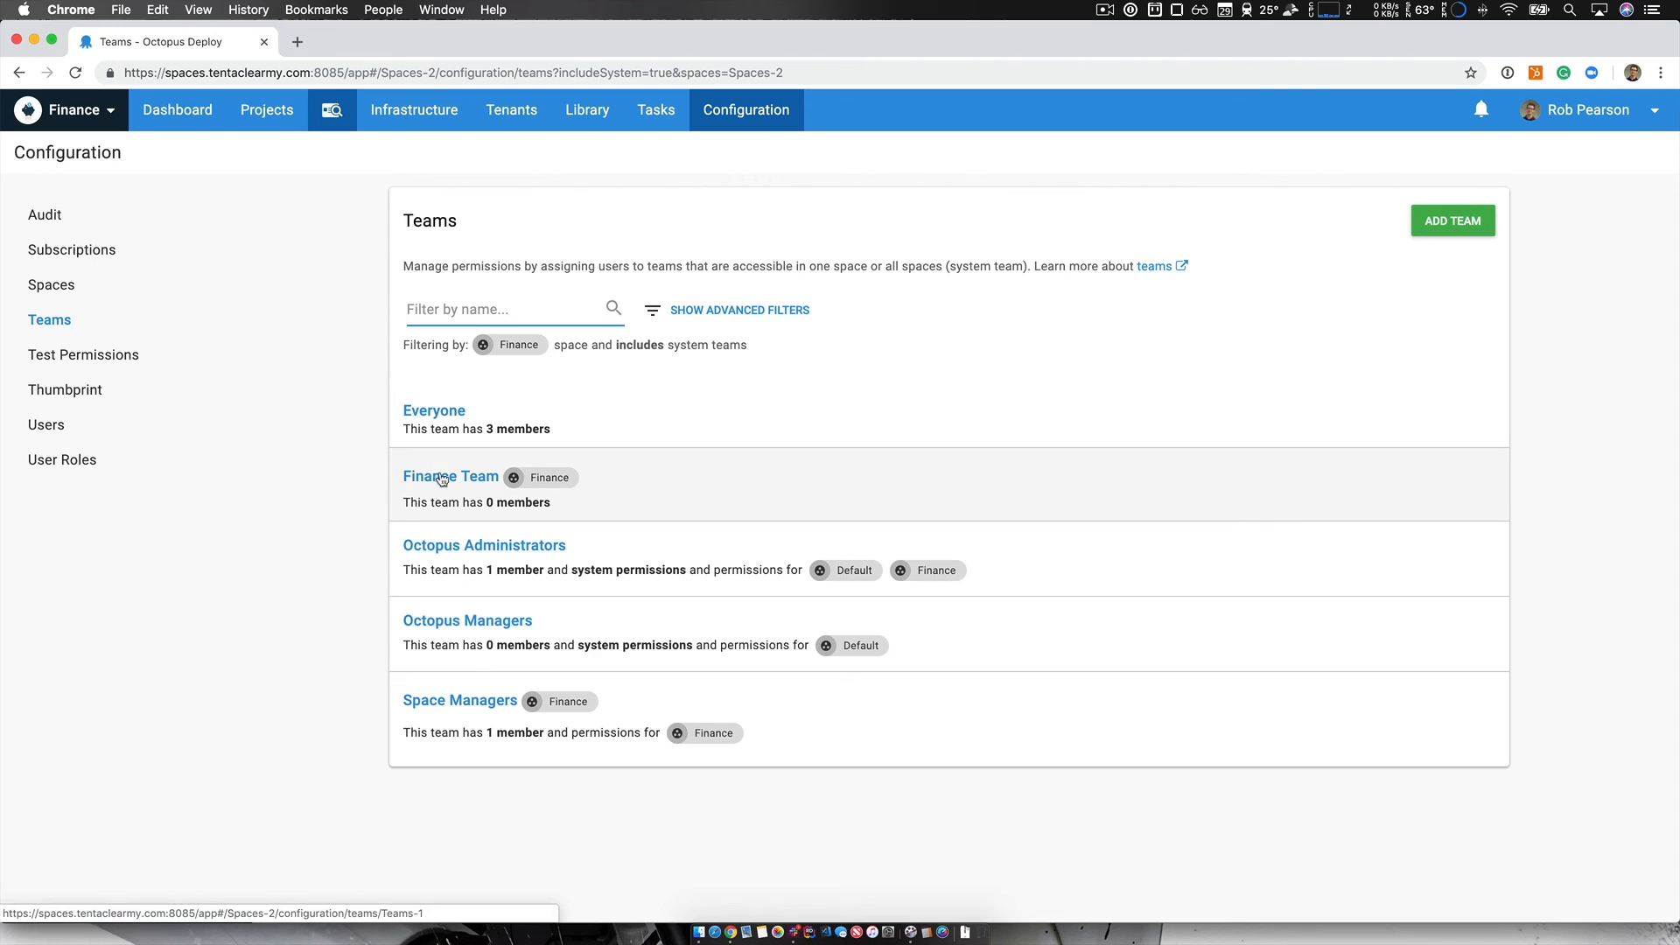
mouse_move(462, 488)
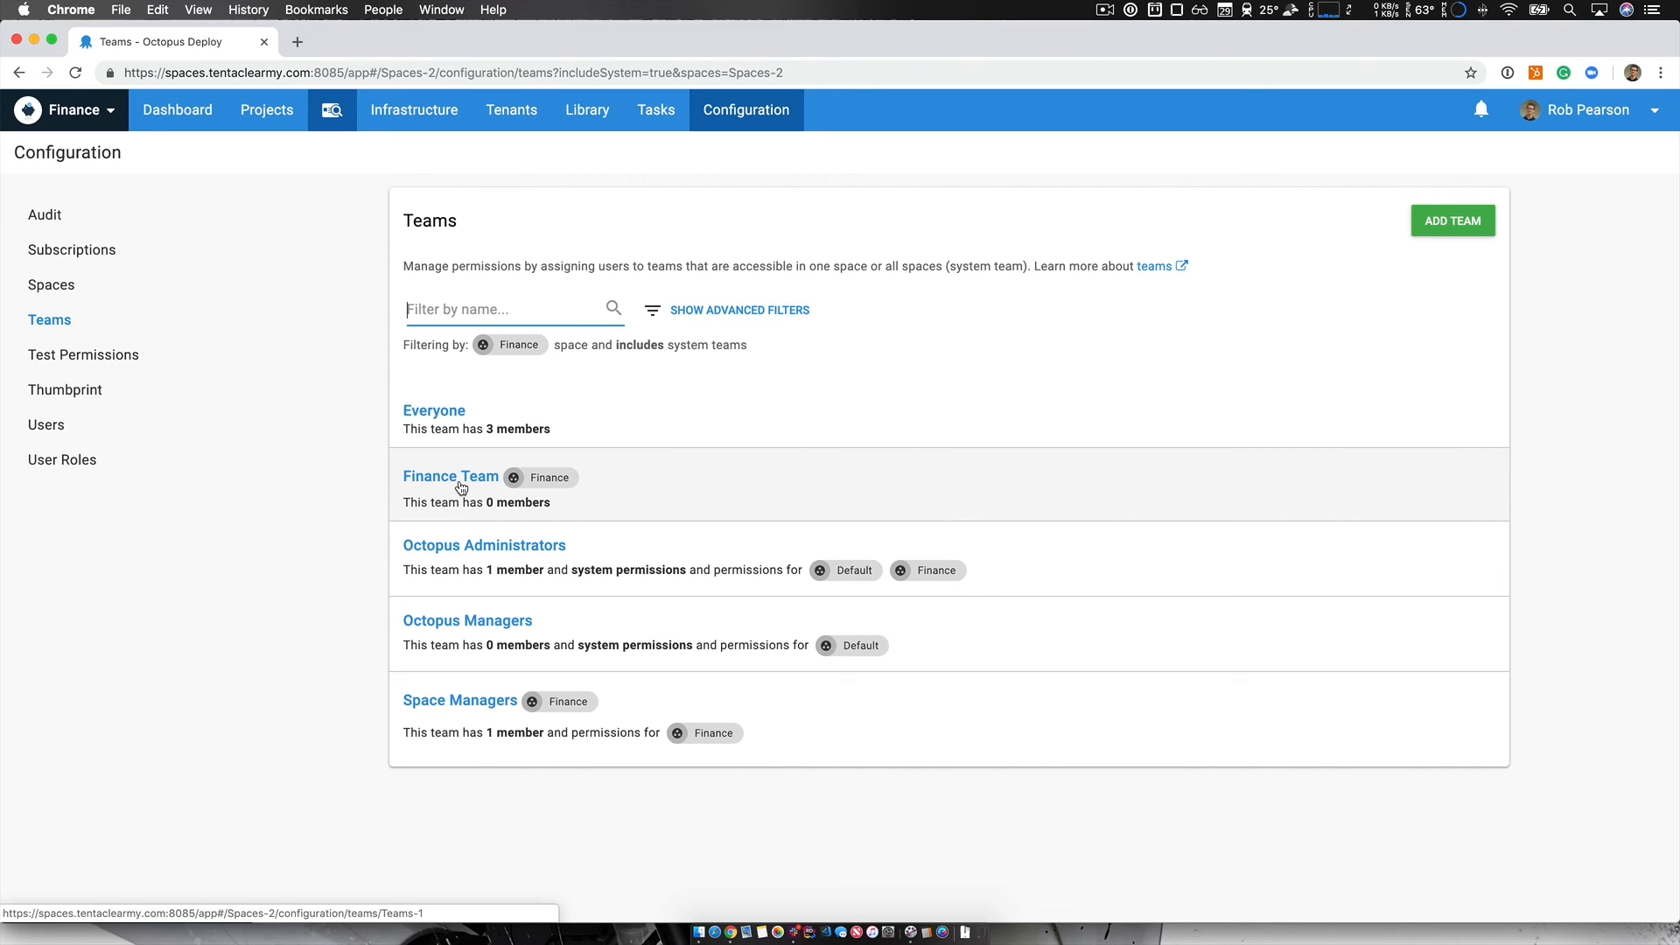
left_click(177, 109)
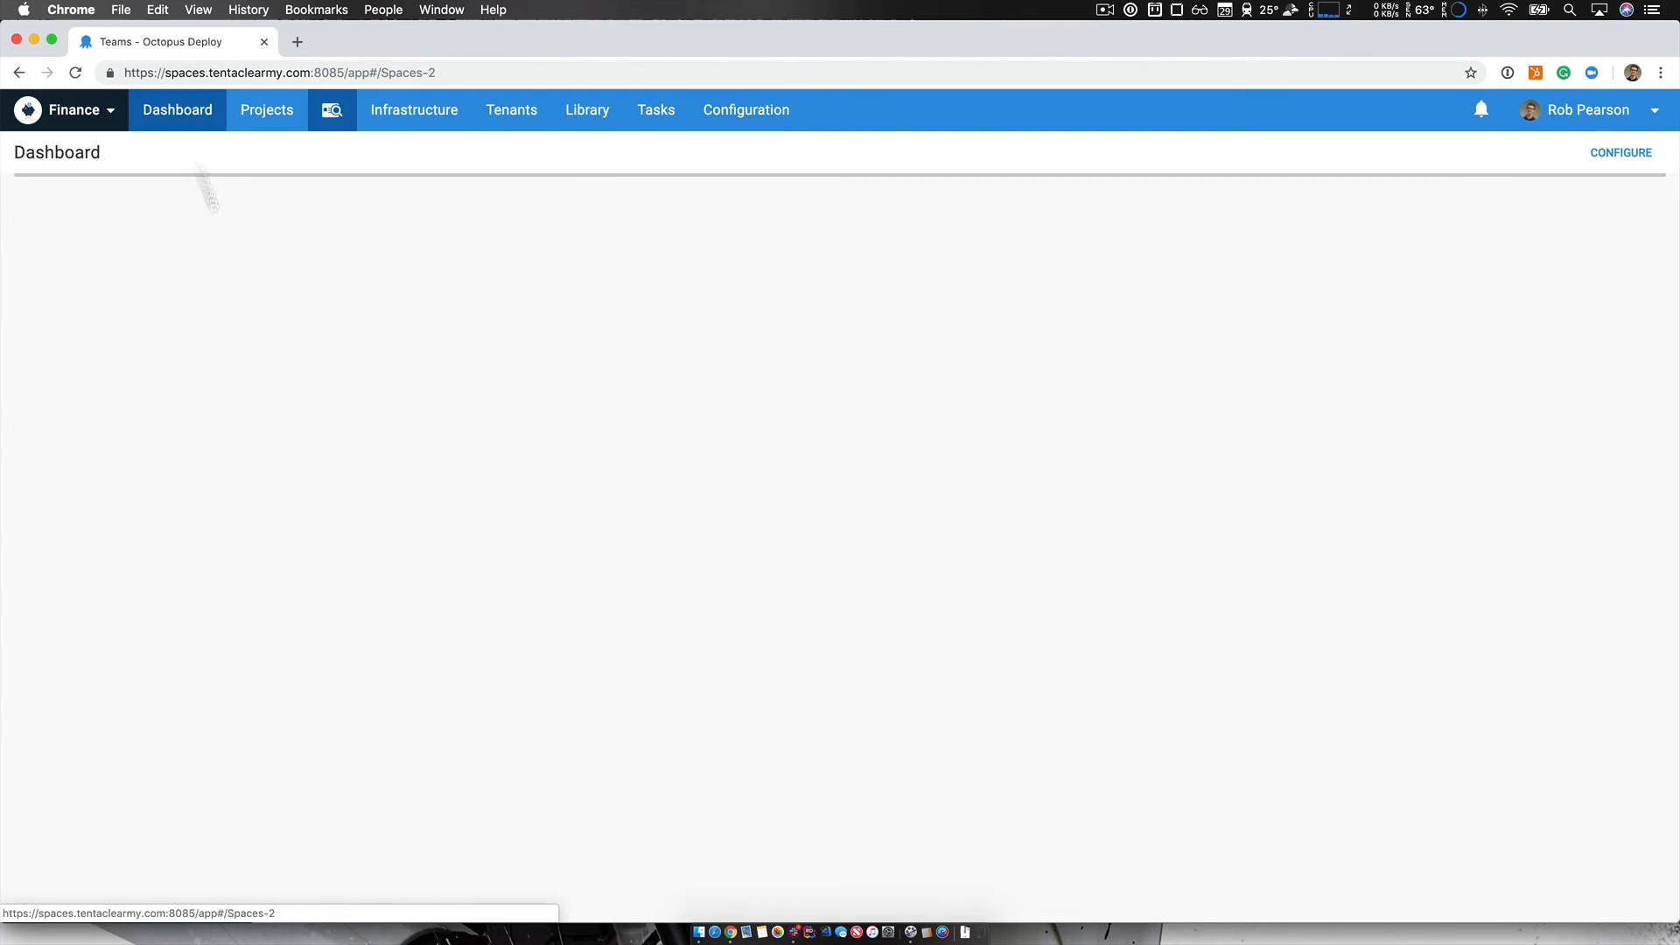